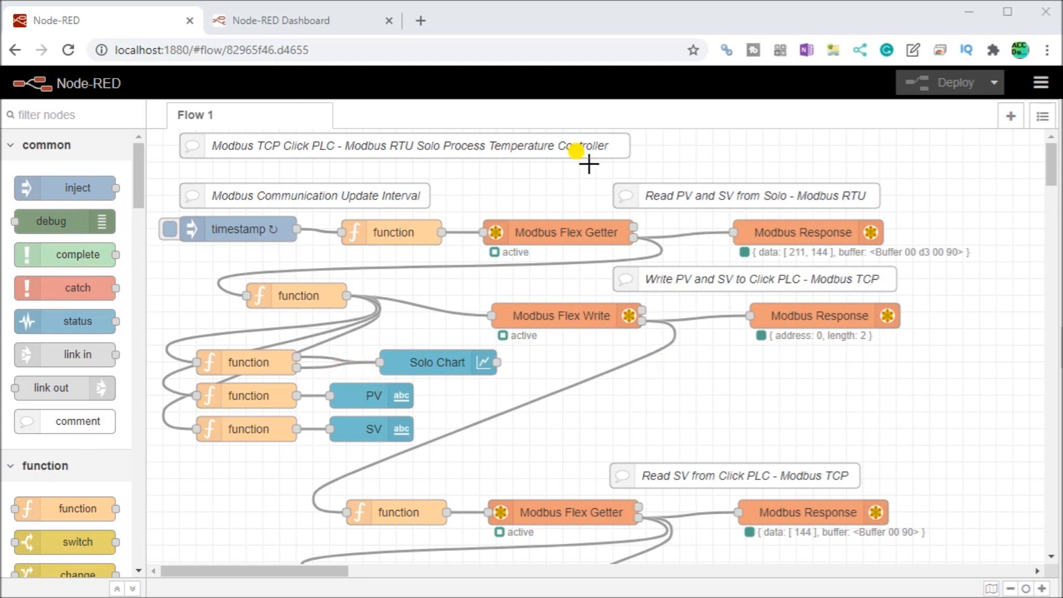
pyautogui.moveTo(478, 163)
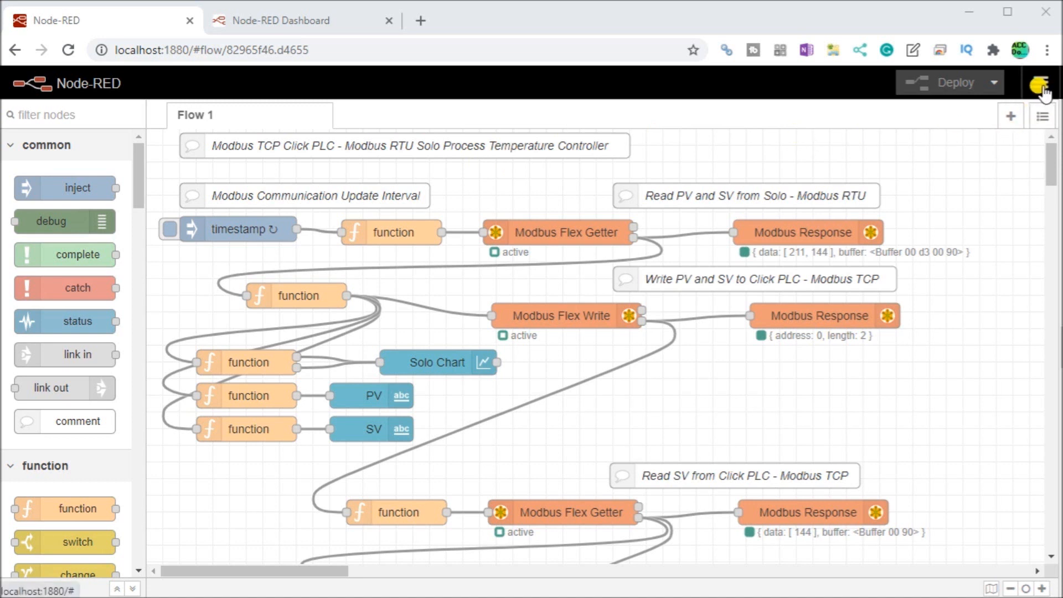
# - Show the editor's main menu with its palette management options
pyautogui.click(1042, 82)
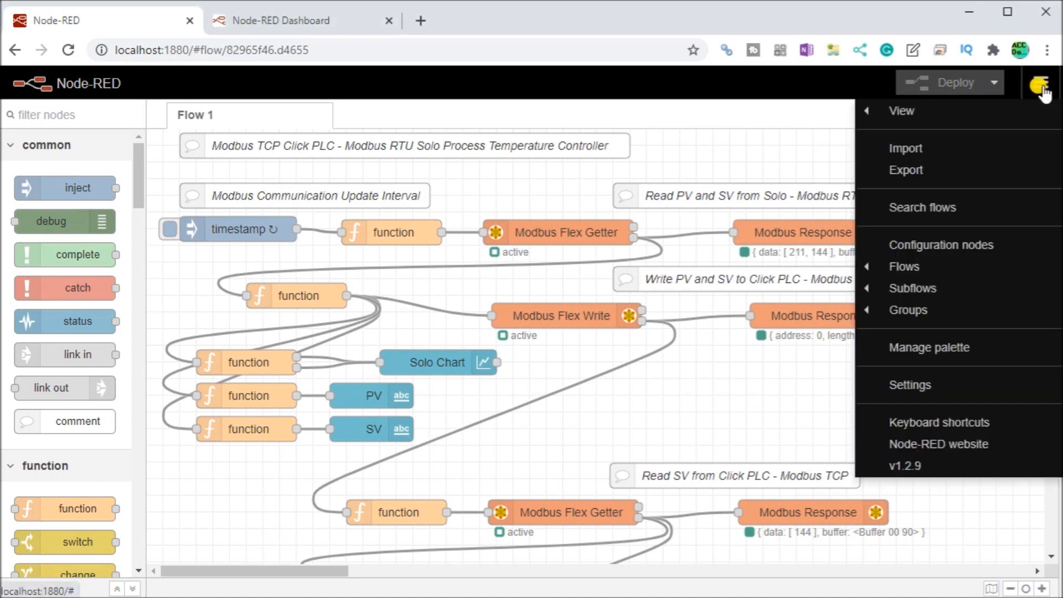
pyautogui.moveTo(927, 356)
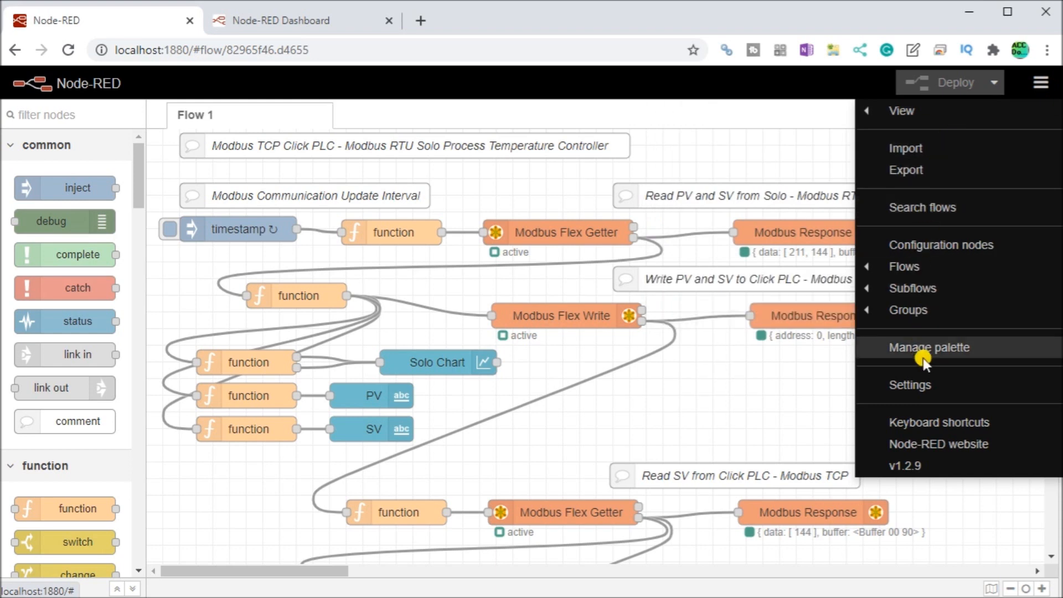
# - In Manage palette, search 'dash' on Install to confirm node-red-dashboard is installed, then return to Nodes
pyautogui.click(930, 347)
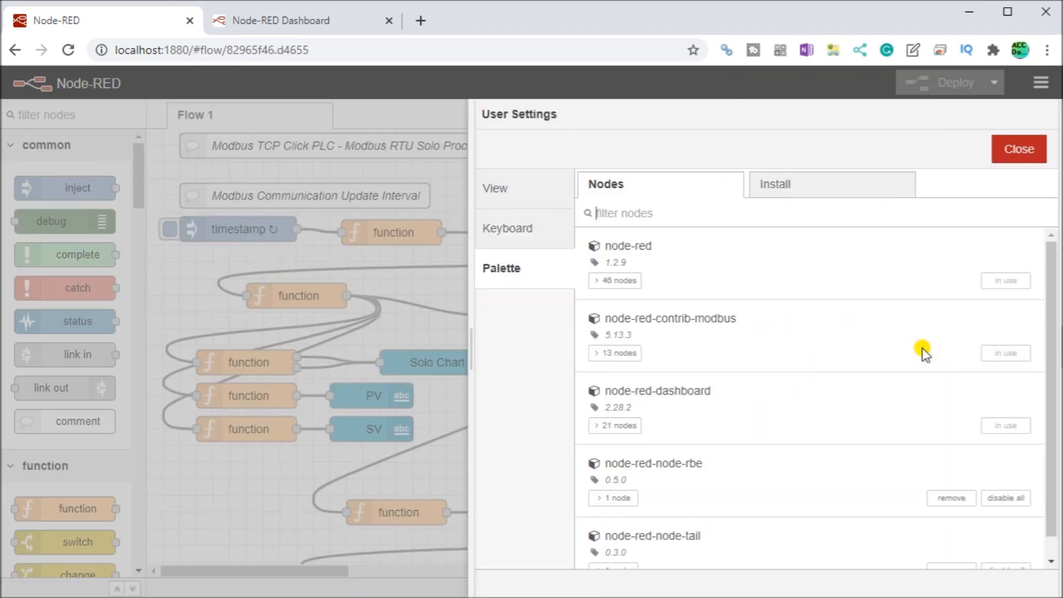
pyautogui.moveTo(732, 387)
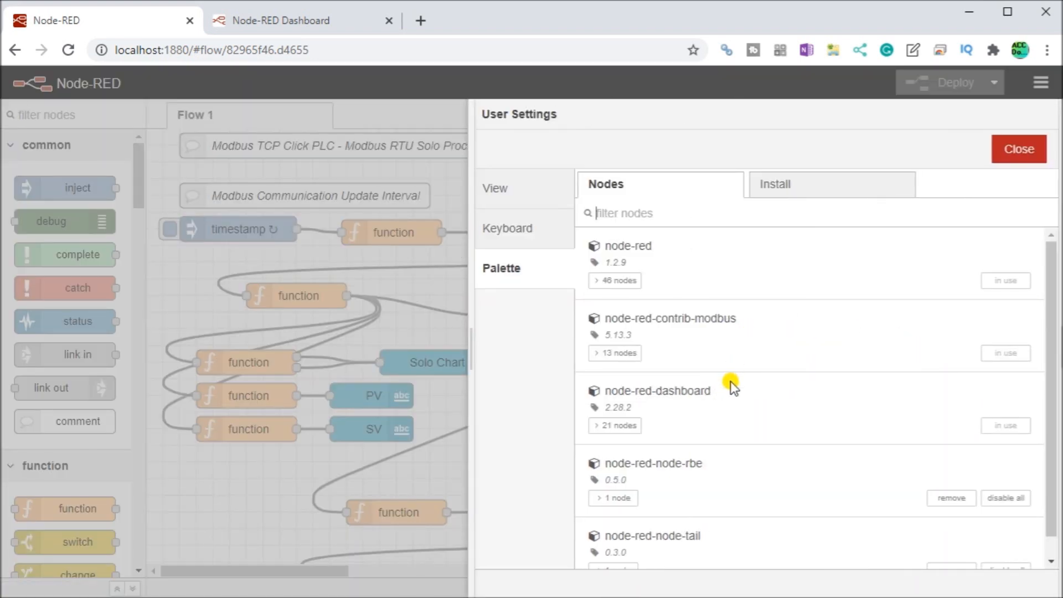
pyautogui.moveTo(678, 386)
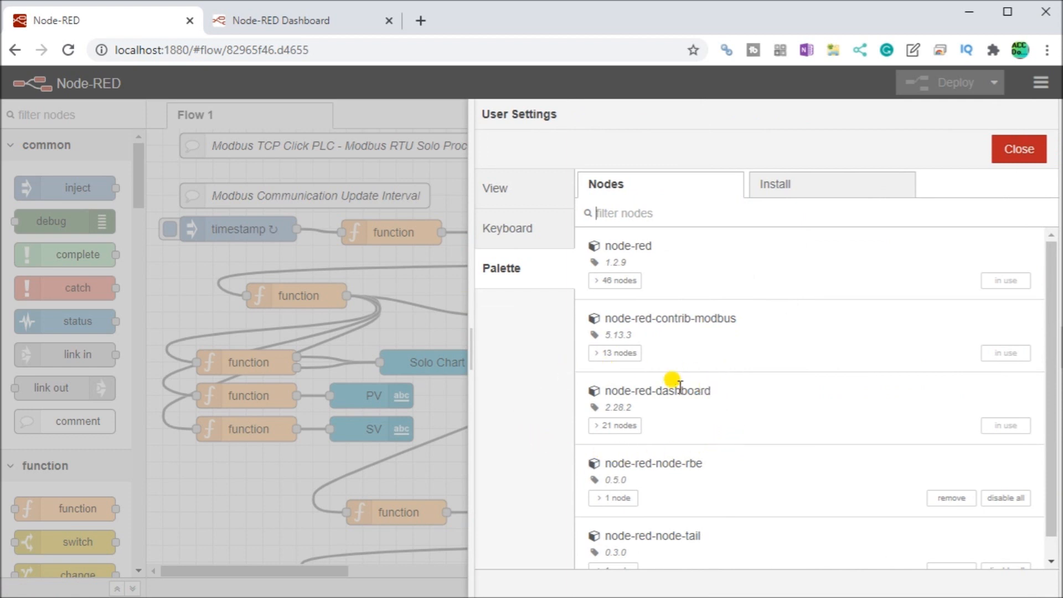
pyautogui.click(777, 184)
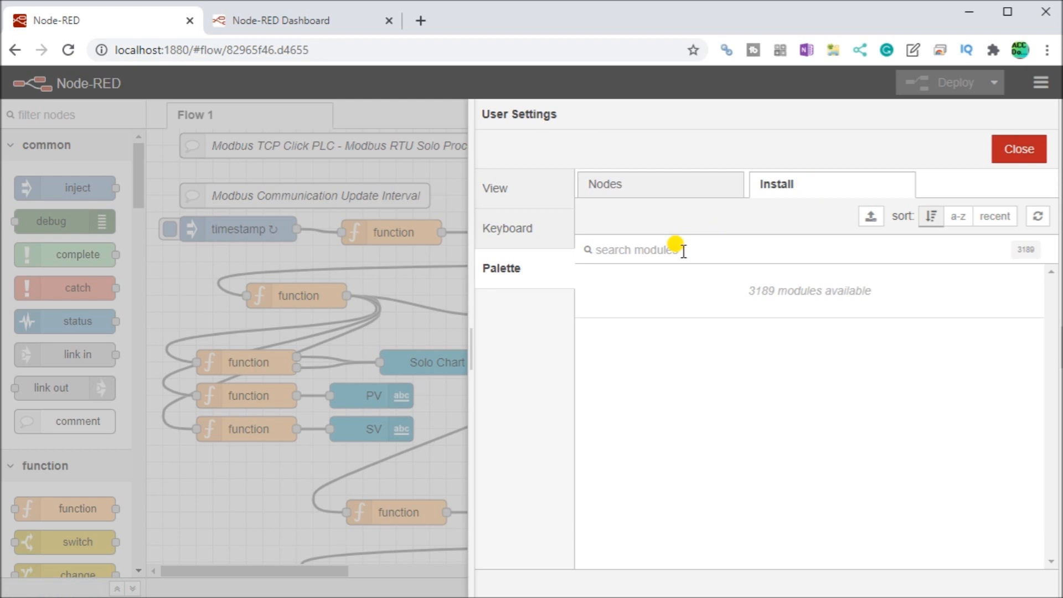
pyautogui.write('dashboard')
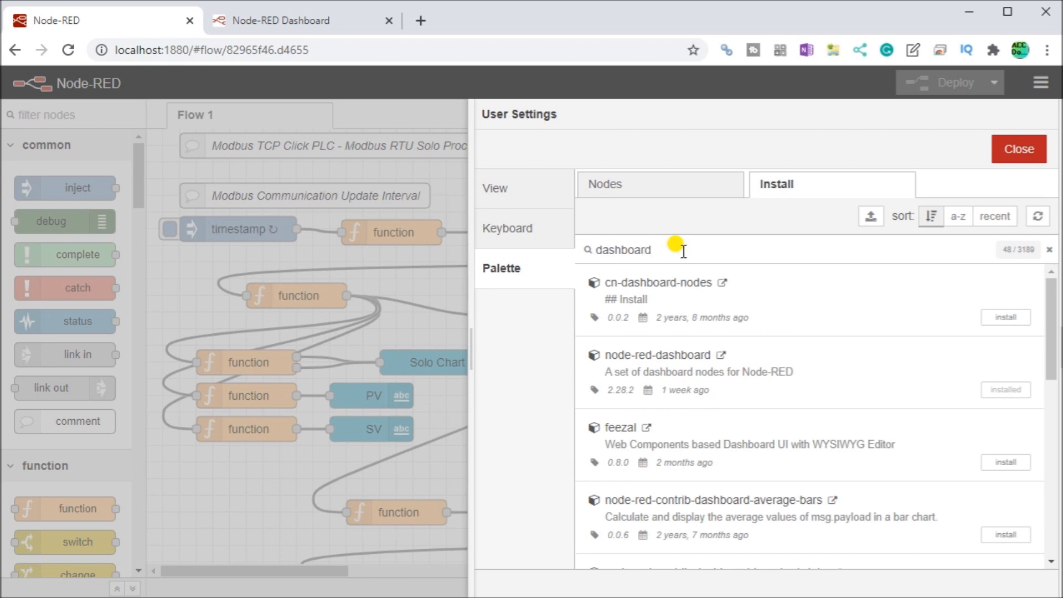
pyautogui.moveTo(690, 354)
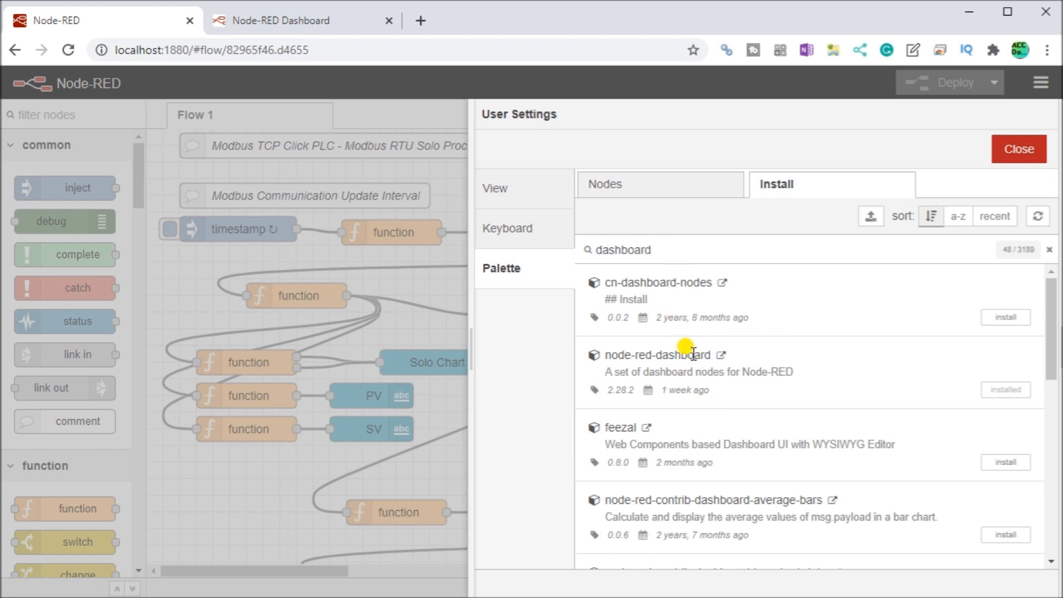
pyautogui.moveTo(653, 356)
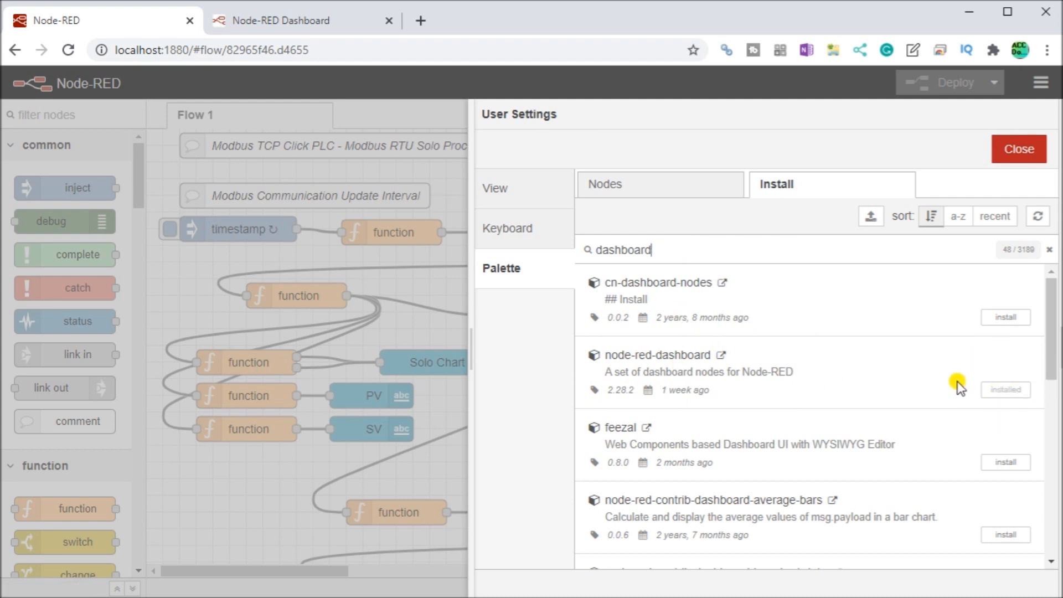
pyautogui.moveTo(727, 188)
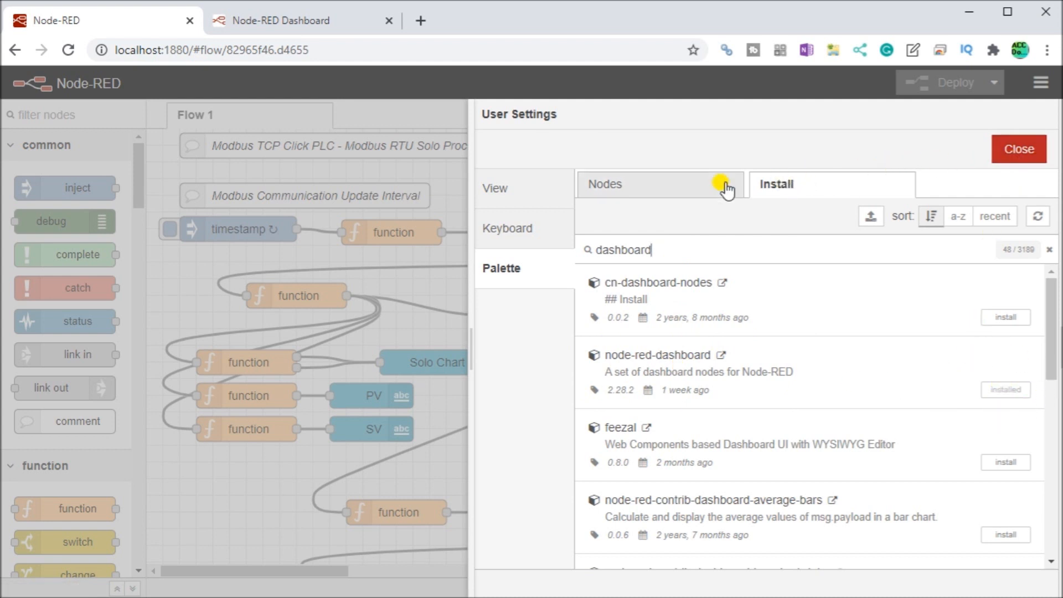
pyautogui.click(603, 184)
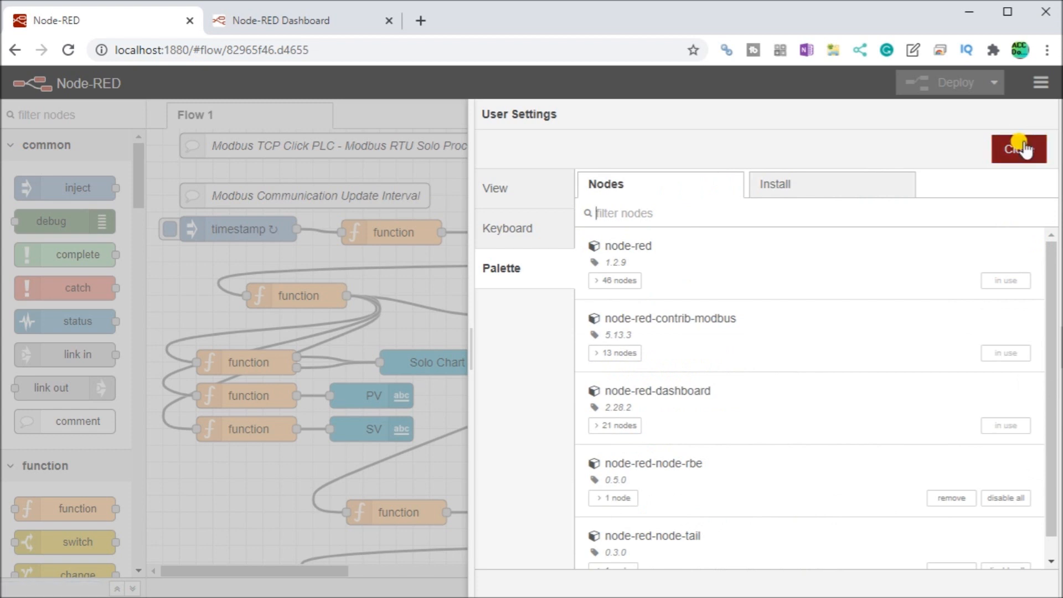
# - Close User Settings and scroll the palette down to the dashboard node category
pyautogui.click(1018, 148)
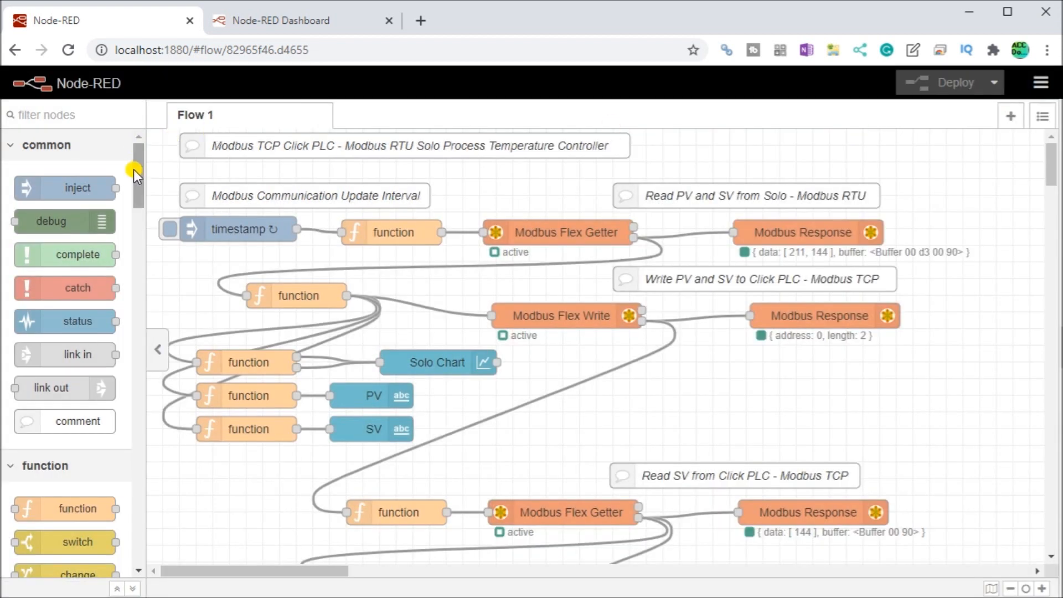
pyautogui.scroll(-3)
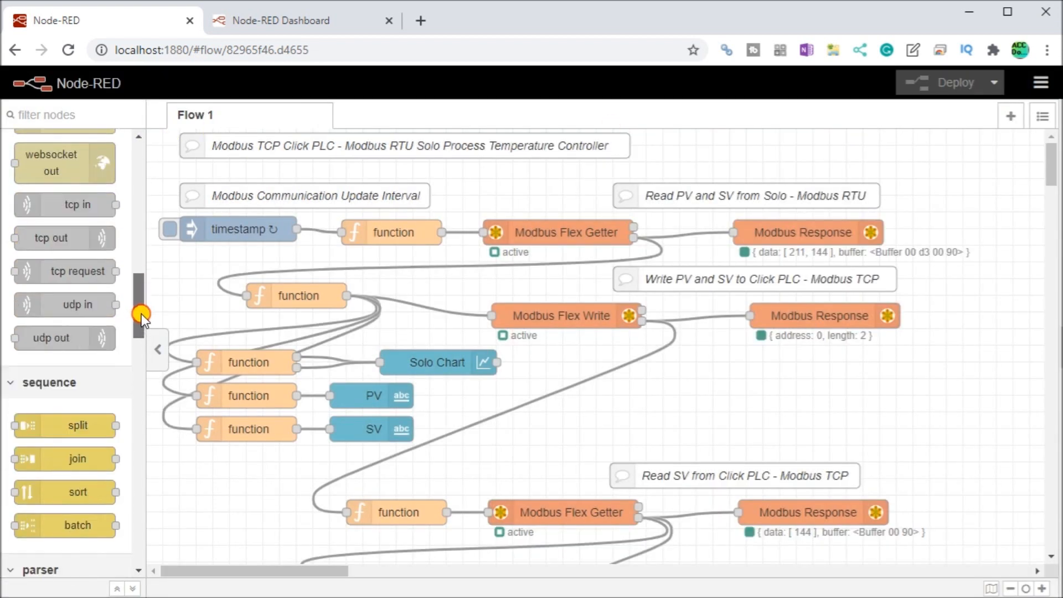
pyautogui.scroll(-3)
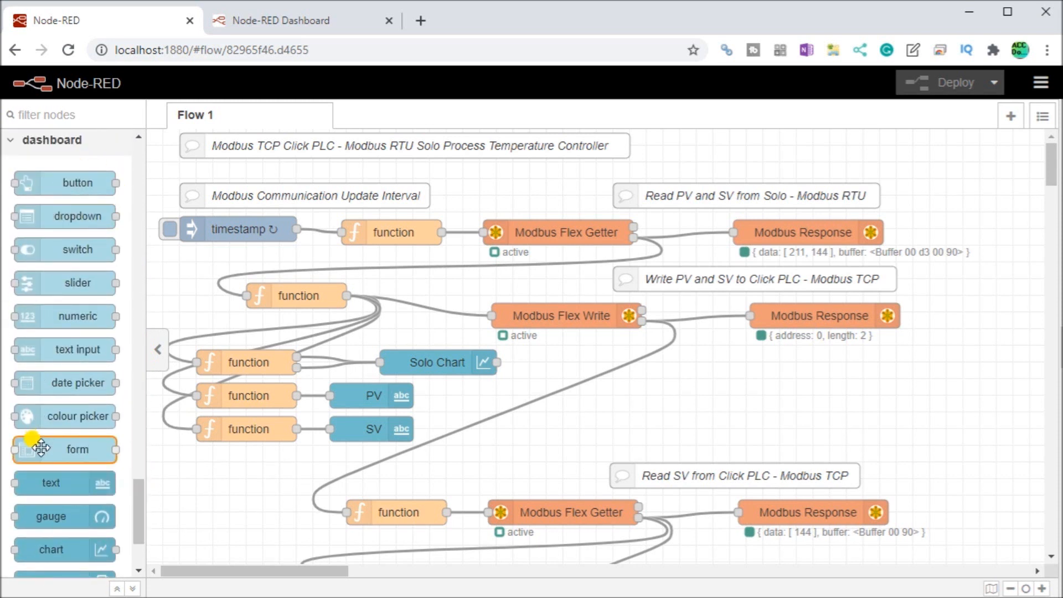
pyautogui.moveTo(64, 449)
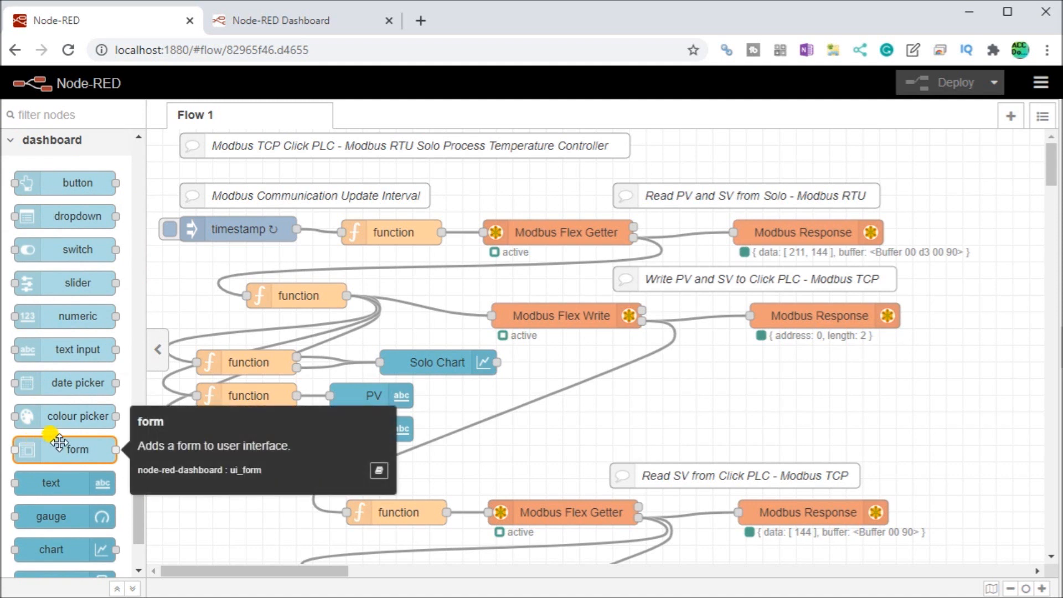
pyautogui.scroll(-3)
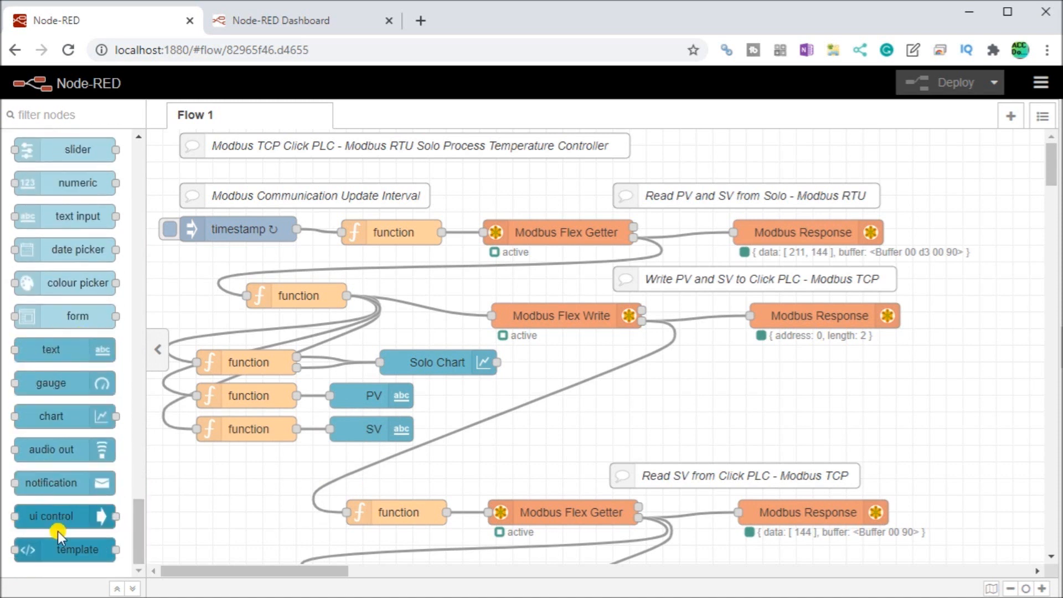
pyautogui.moveTo(64, 349)
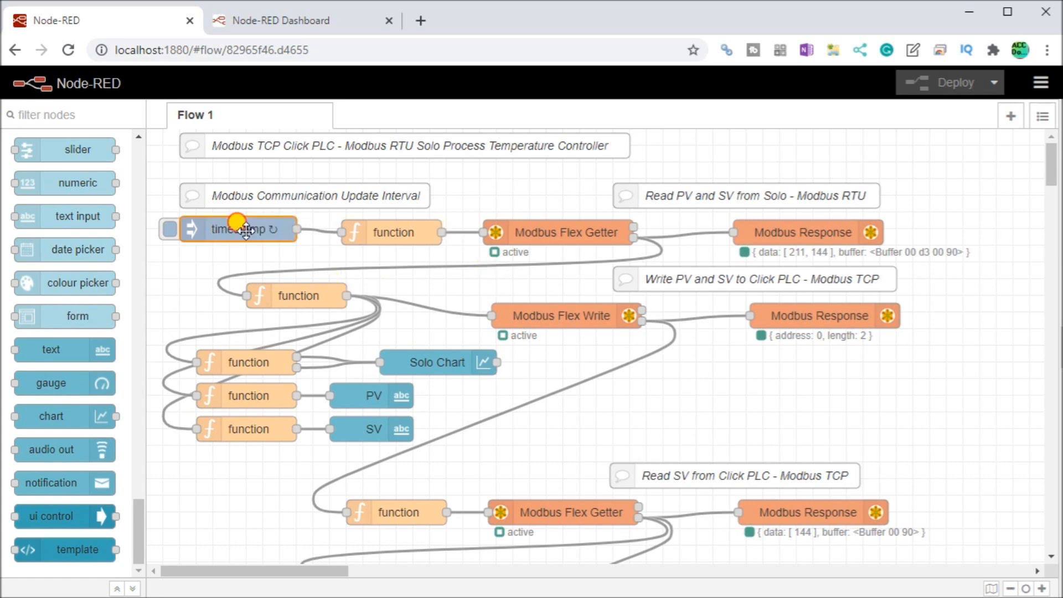
pyautogui.doubleClick(237, 230)
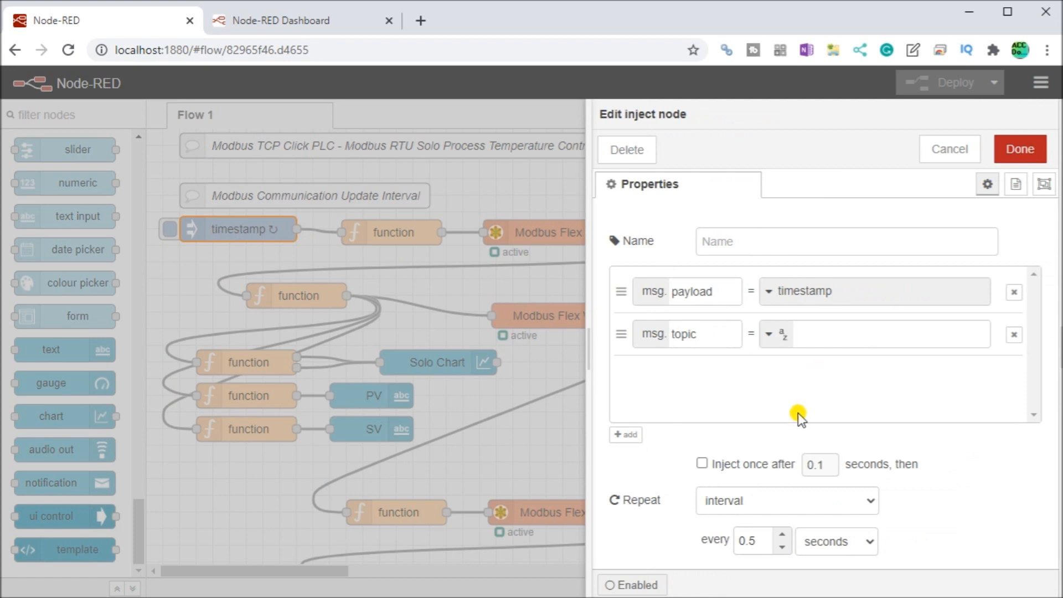
pyautogui.moveTo(878, 212)
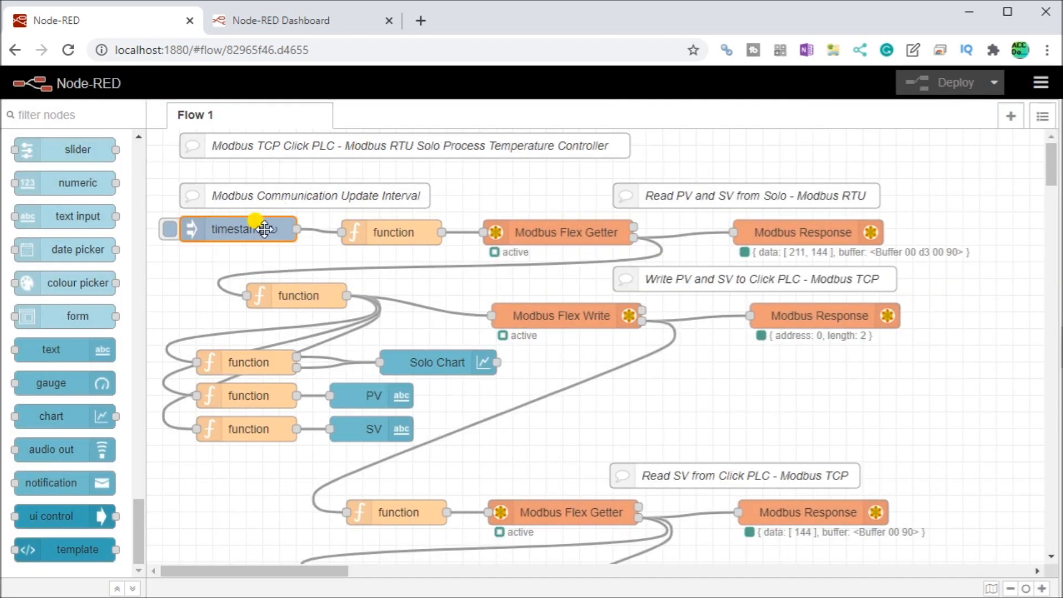
pyautogui.moveTo(568, 233)
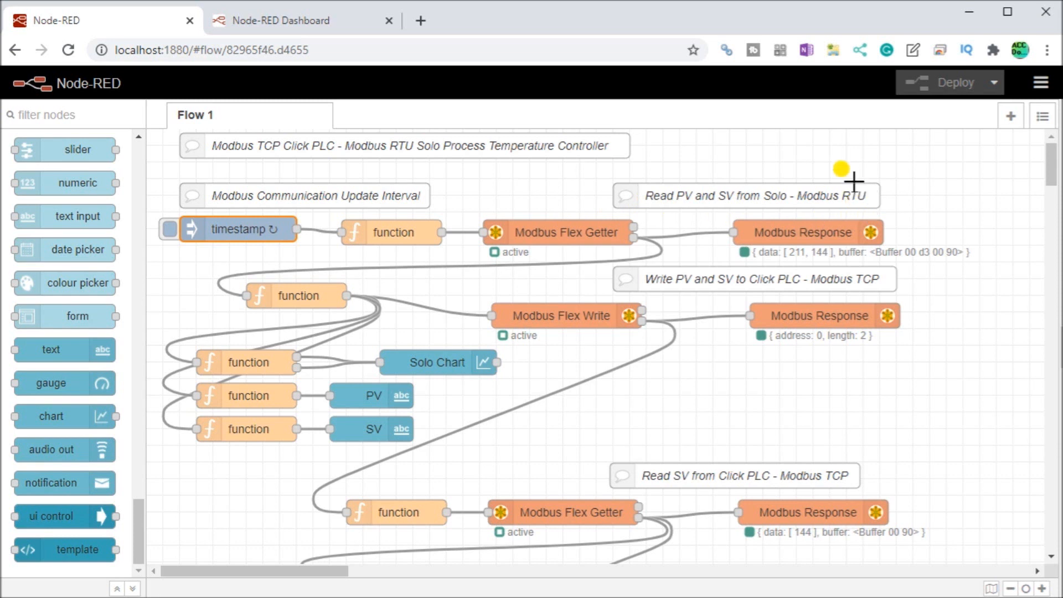
pyautogui.moveTo(699, 208)
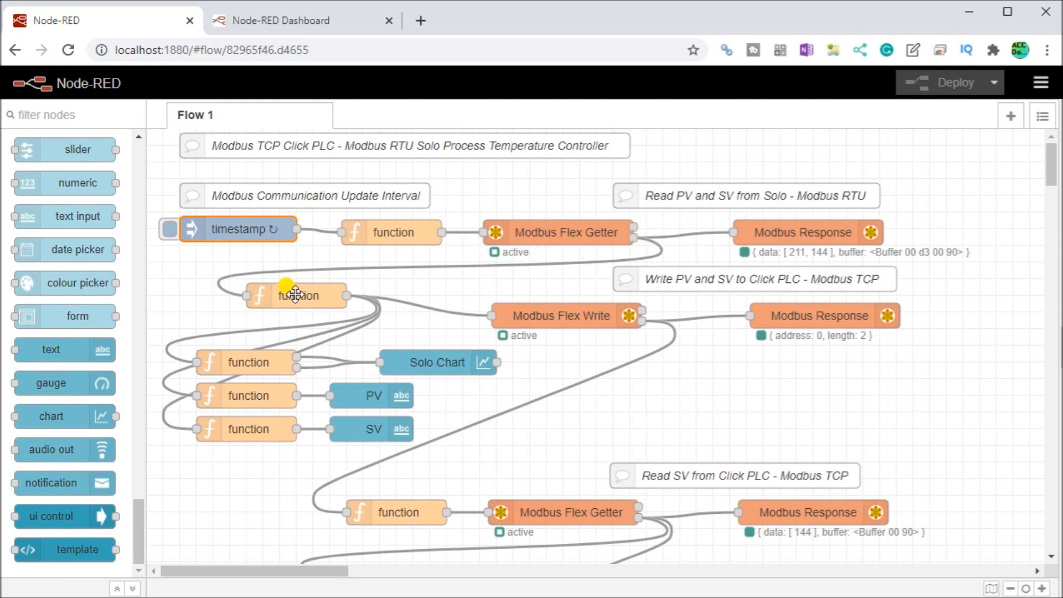
pyautogui.doubleClick(296, 296)
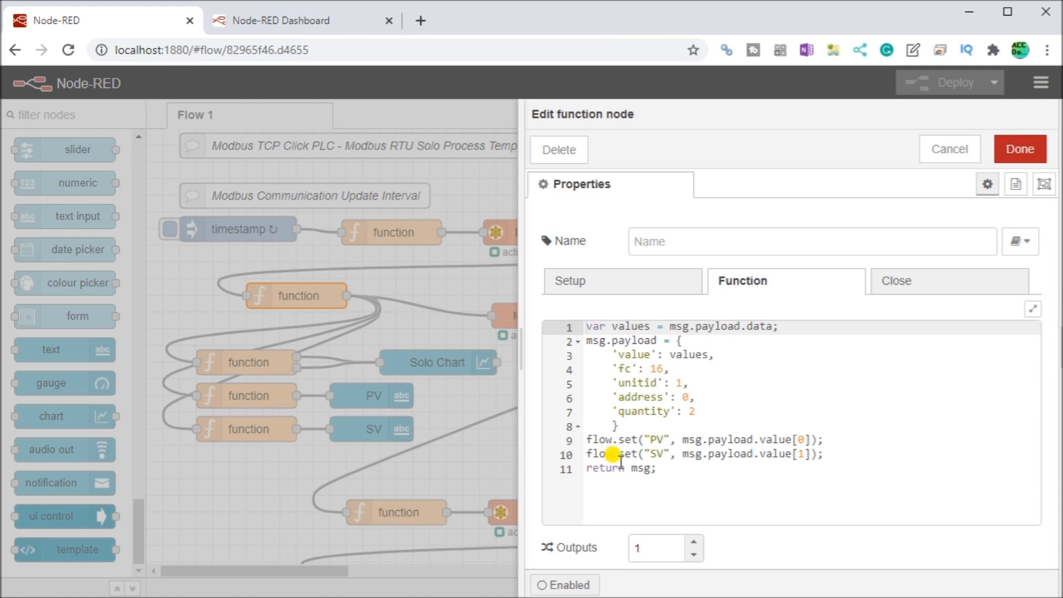
pyautogui.moveTo(676, 447)
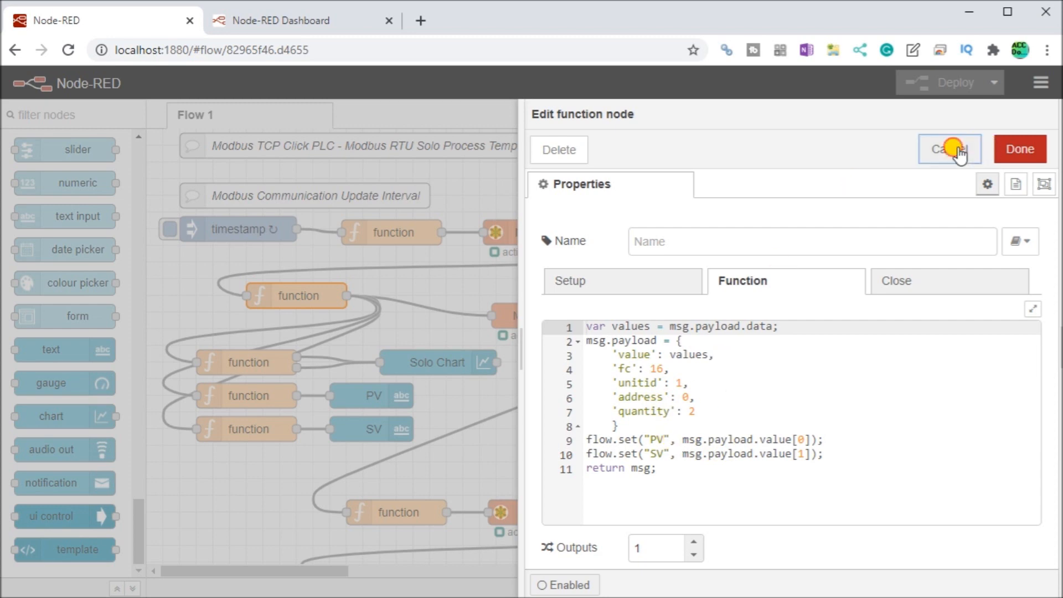
pyautogui.click(949, 148)
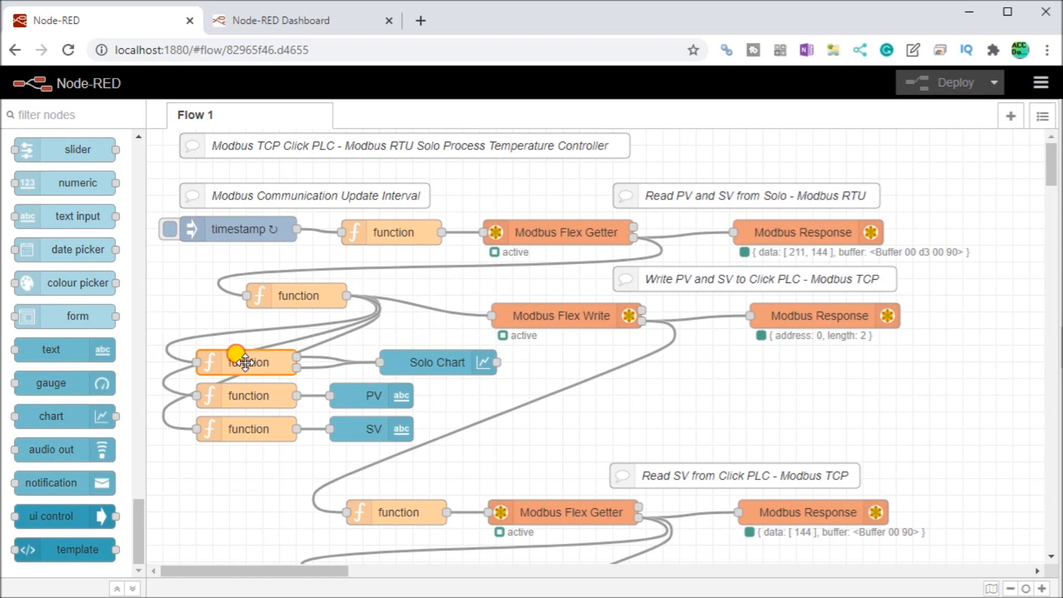
pyautogui.doubleClick(245, 362)
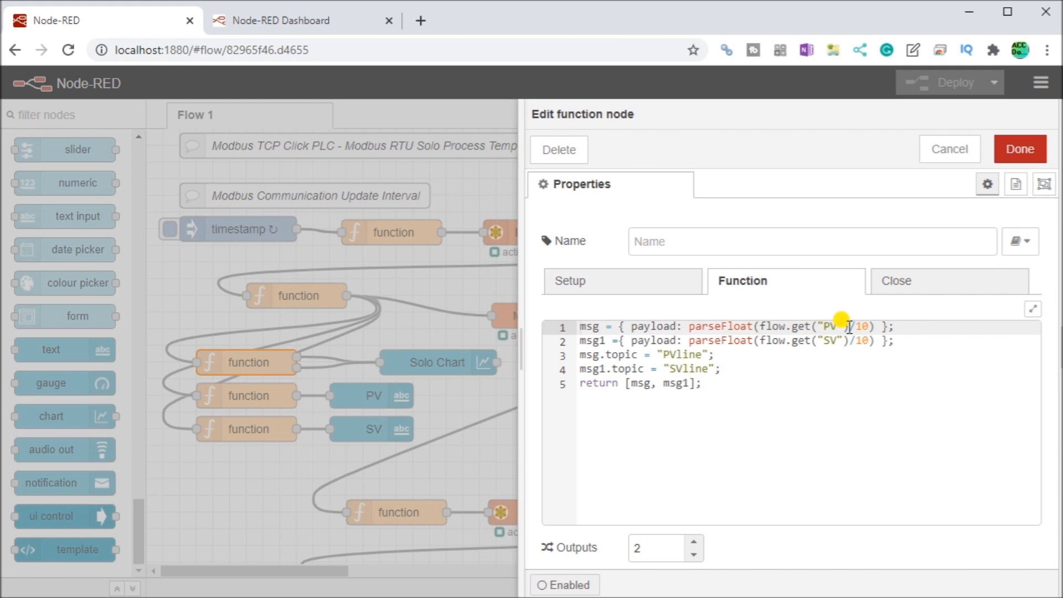
pyautogui.moveTo(841, 356)
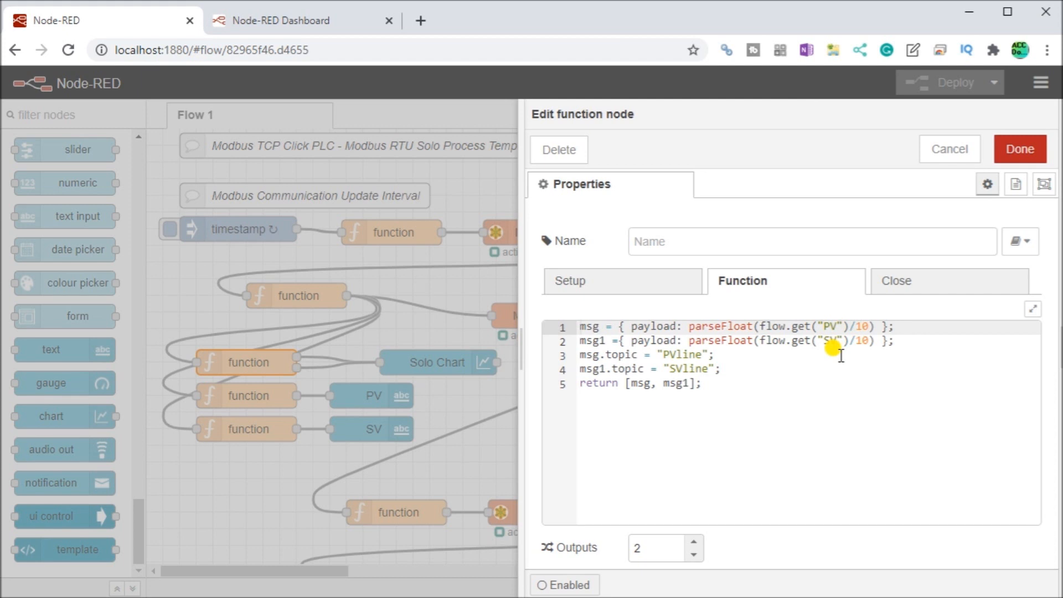
pyautogui.moveTo(817, 330)
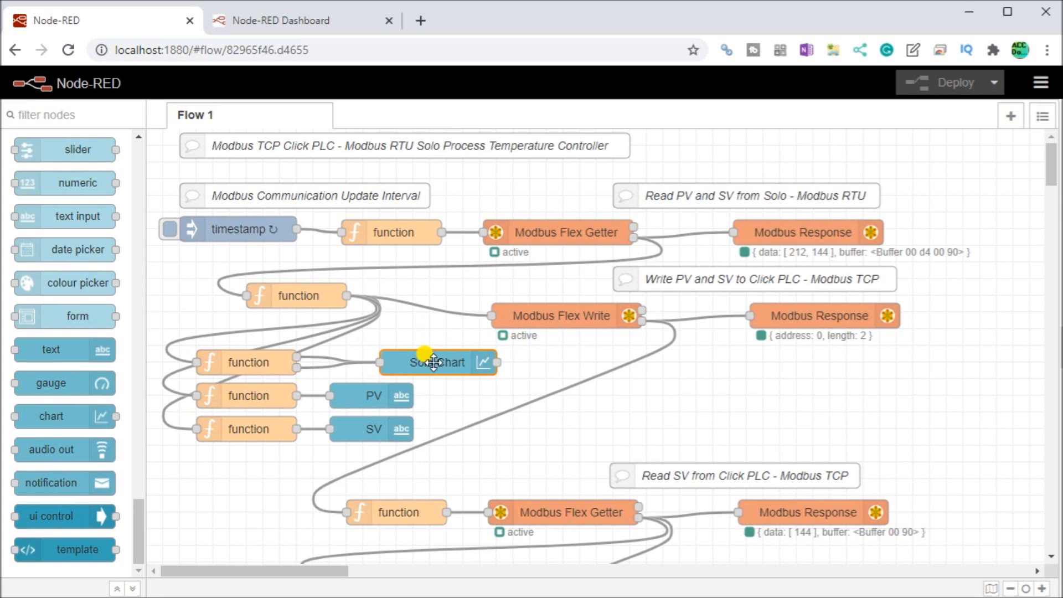
pyautogui.doubleClick(436, 362)
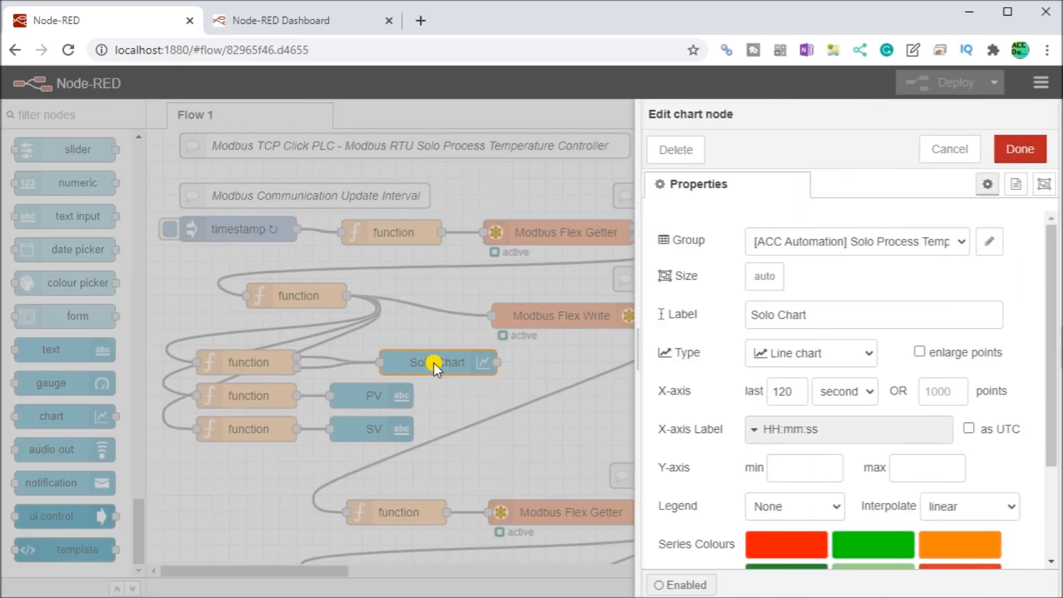
pyautogui.moveTo(1010, 271)
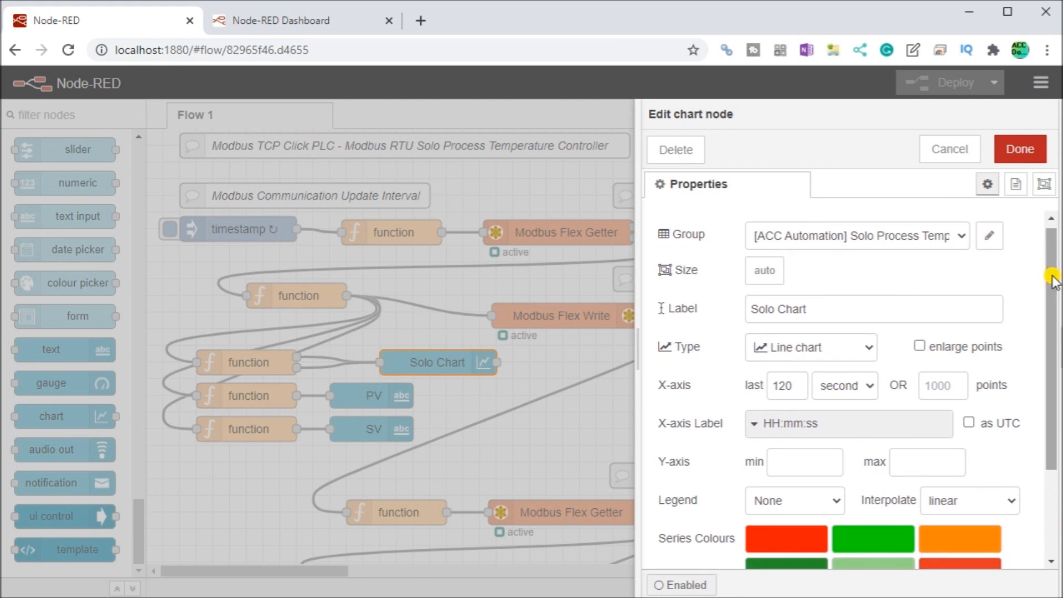
pyautogui.scroll(-3)
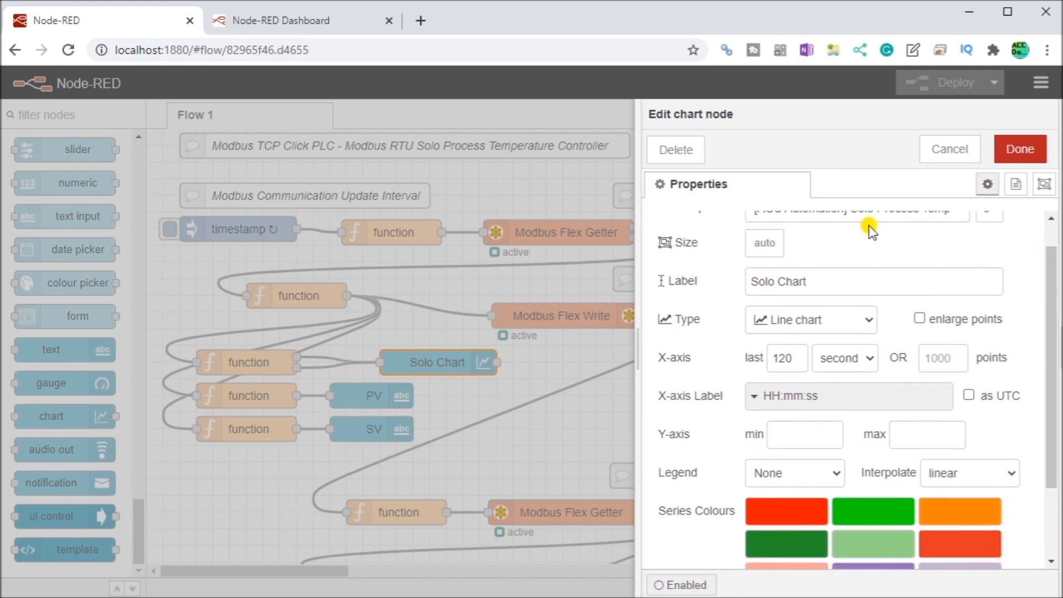
pyautogui.scroll(-3)
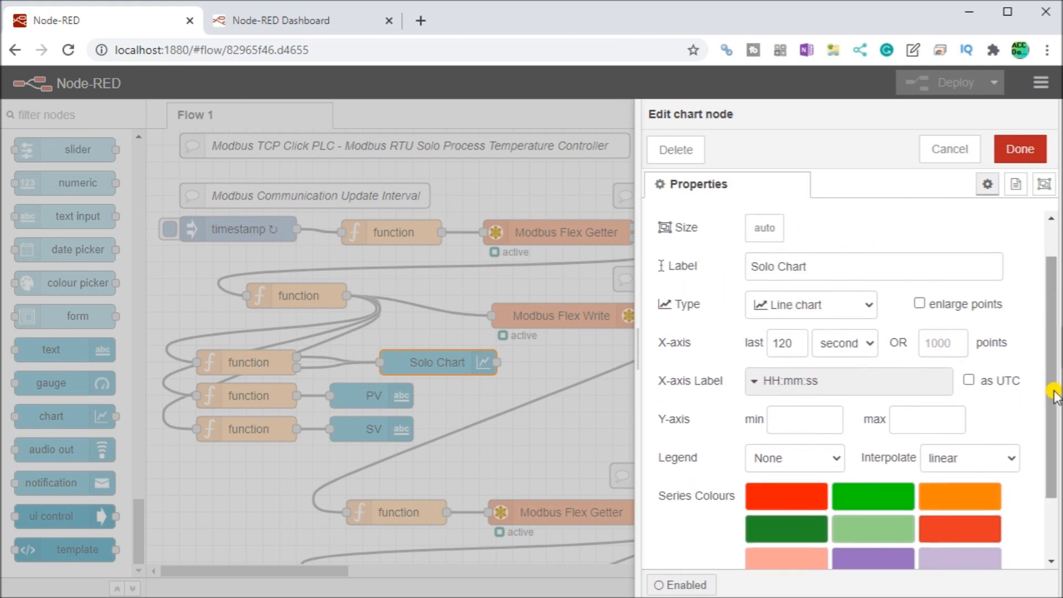
pyautogui.scroll(-3)
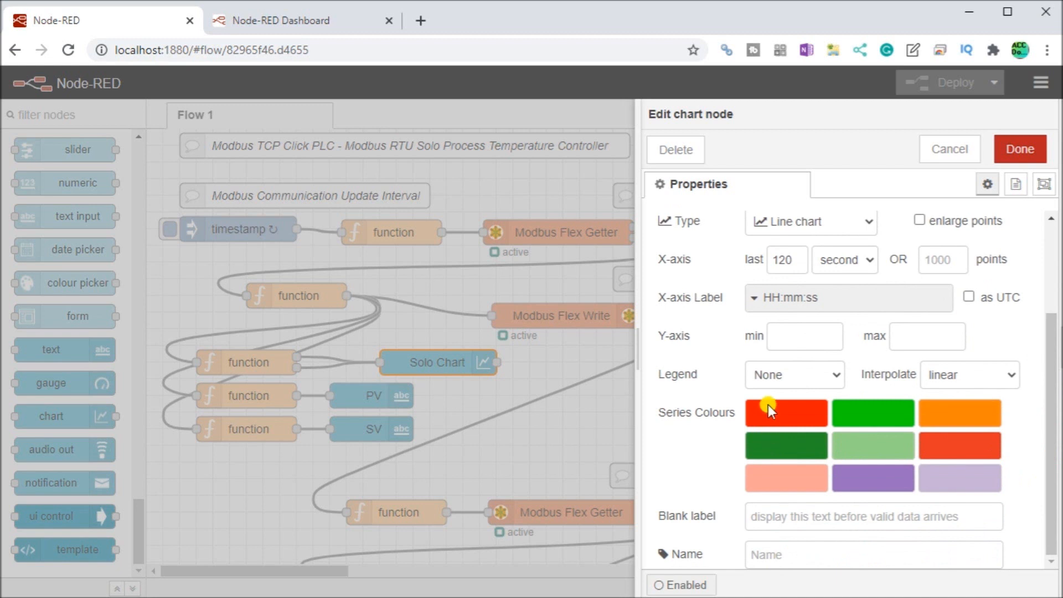
pyautogui.moveTo(1010, 416)
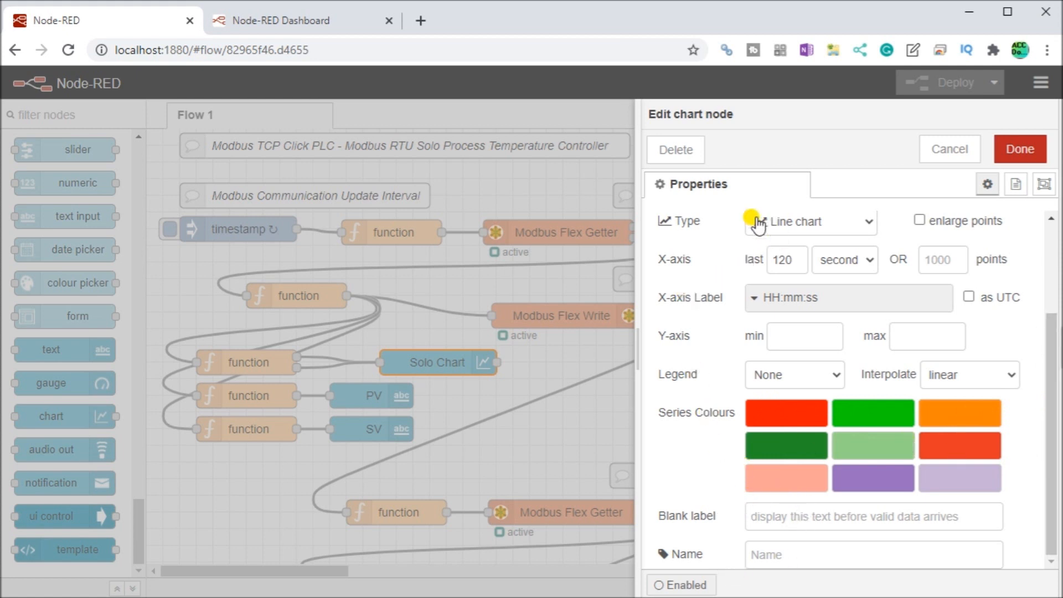
pyautogui.click(786, 260)
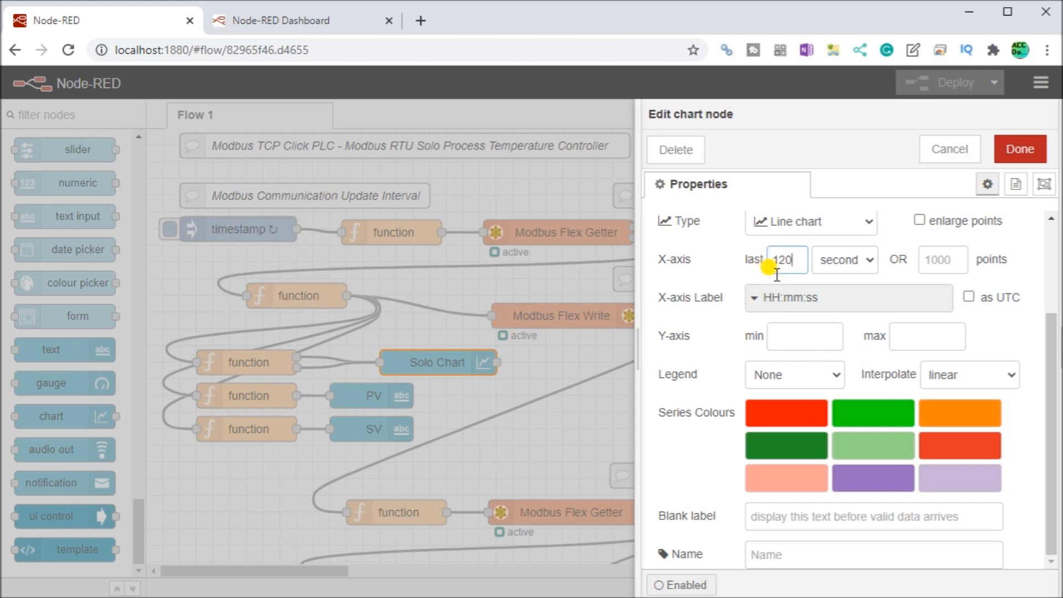
pyautogui.write('20')
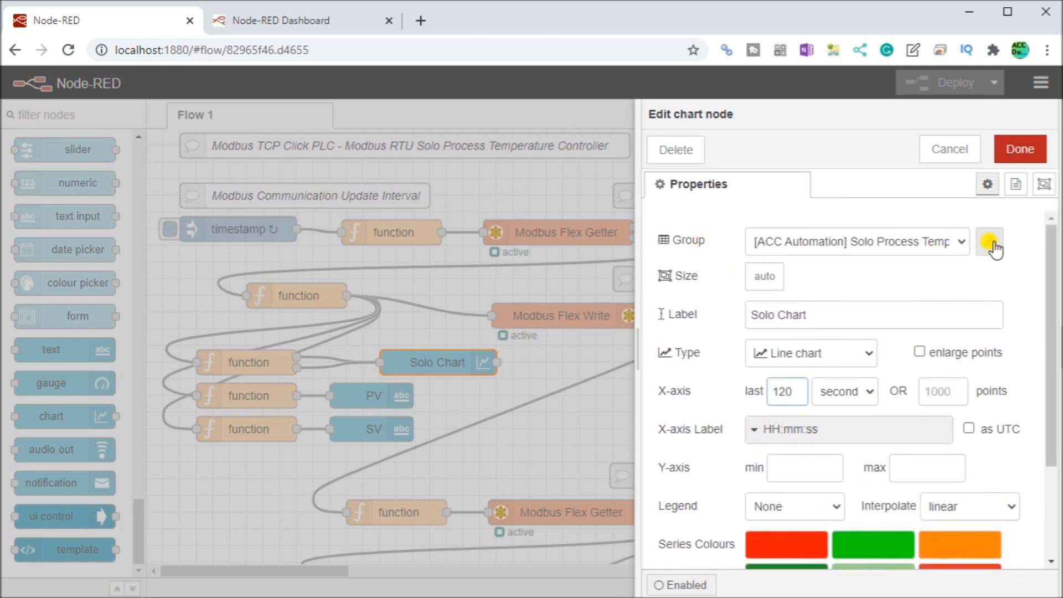
pyautogui.click(988, 241)
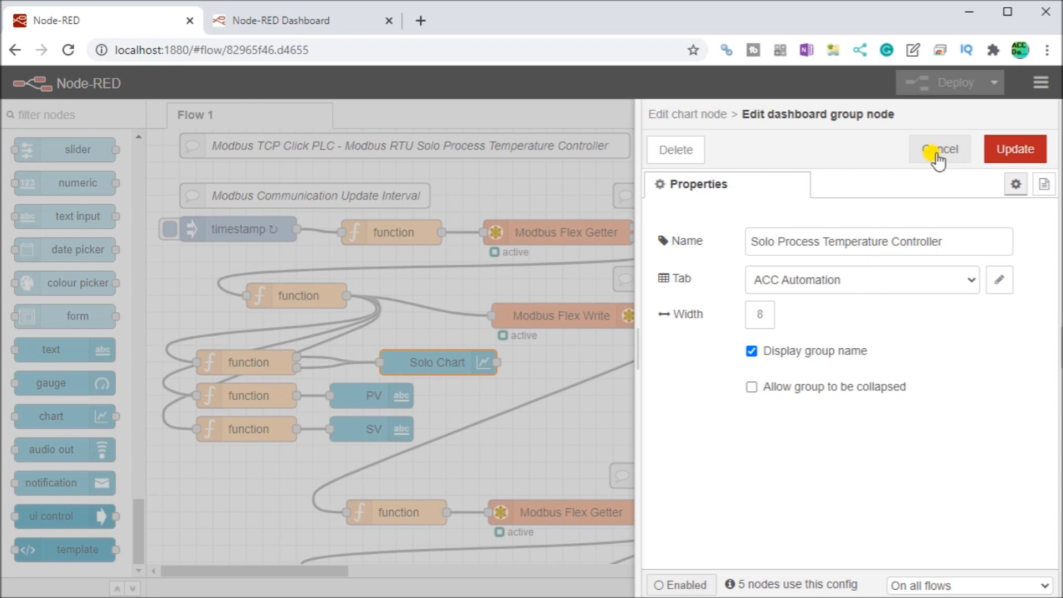
pyautogui.click(940, 149)
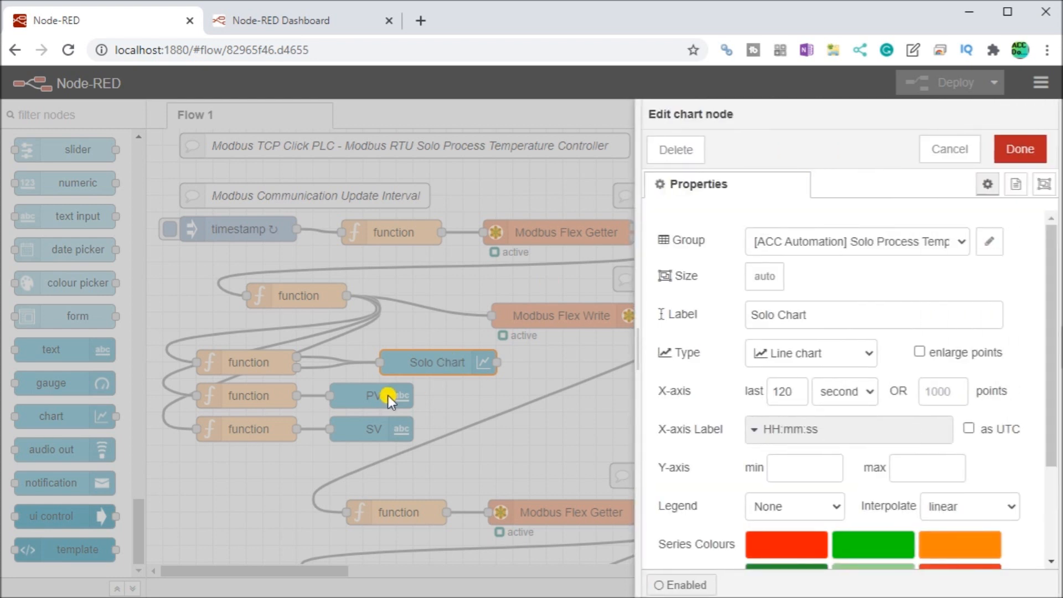
pyautogui.moveTo(348, 397)
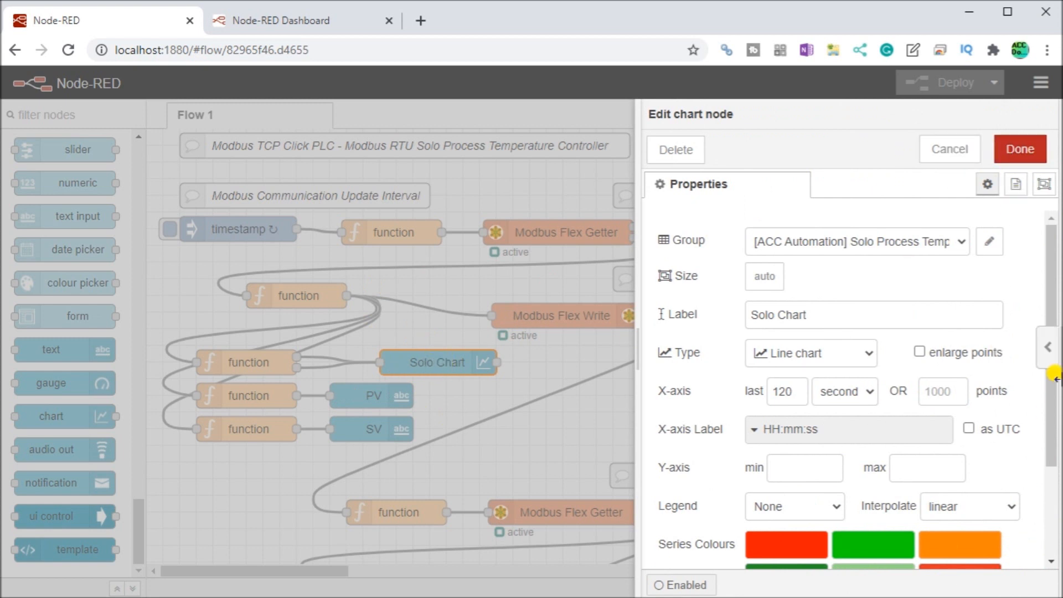
pyautogui.scroll(-3)
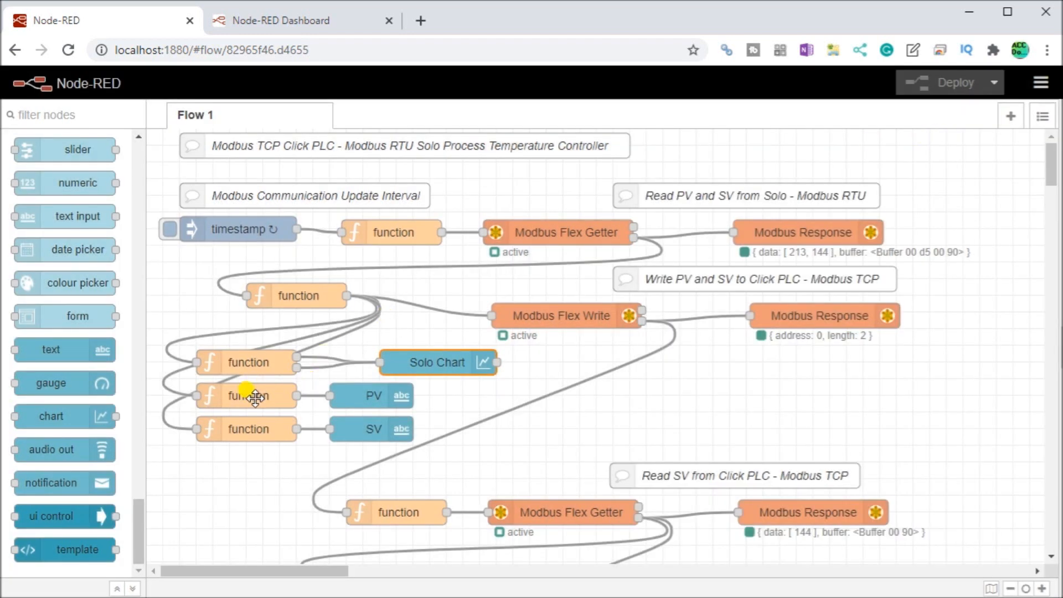
pyautogui.click(248, 396)
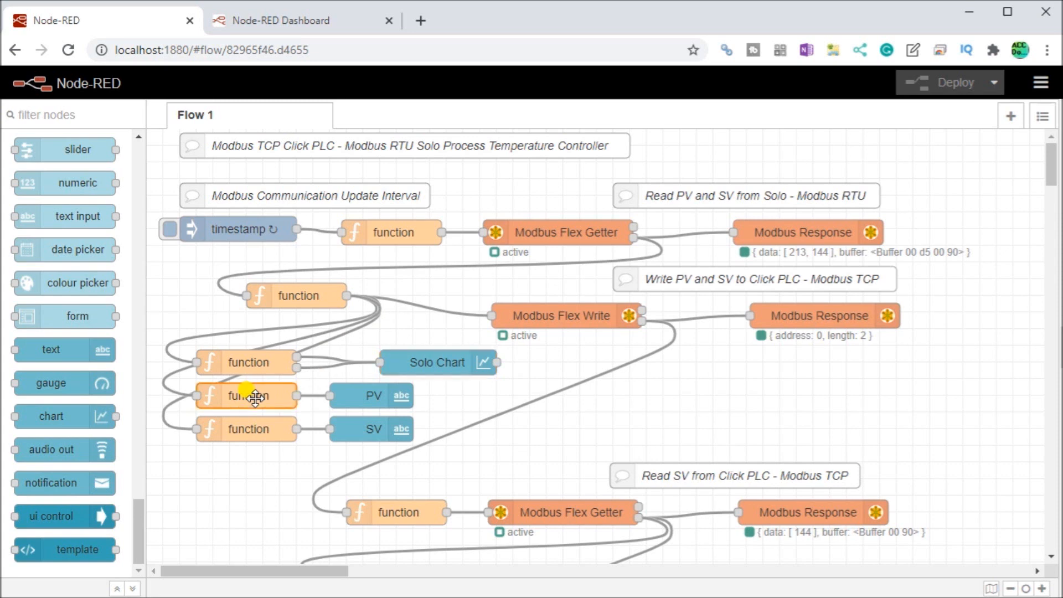
pyautogui.doubleClick(246, 395)
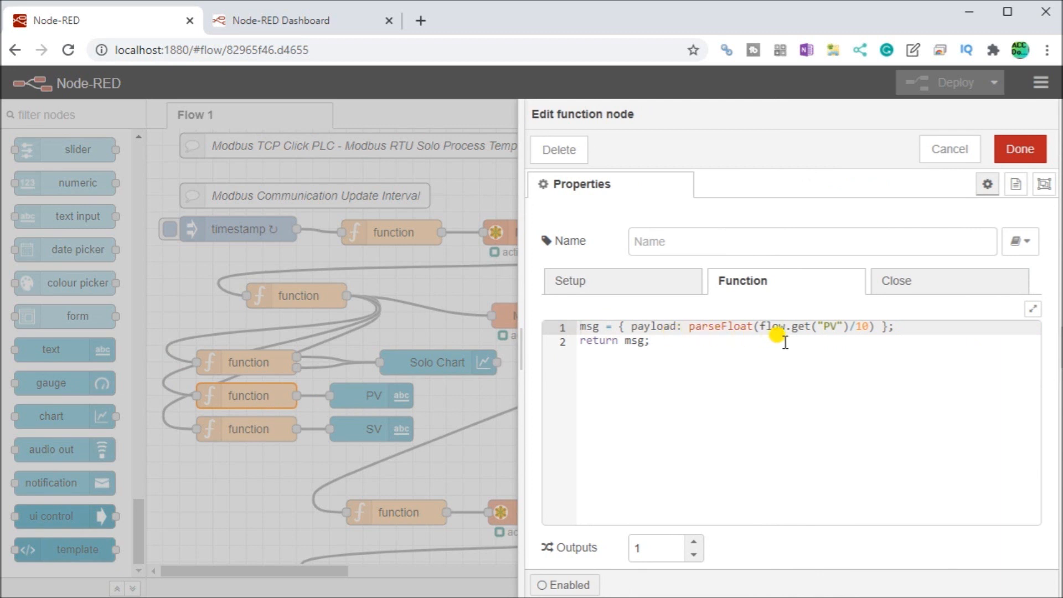
pyautogui.moveTo(751, 350)
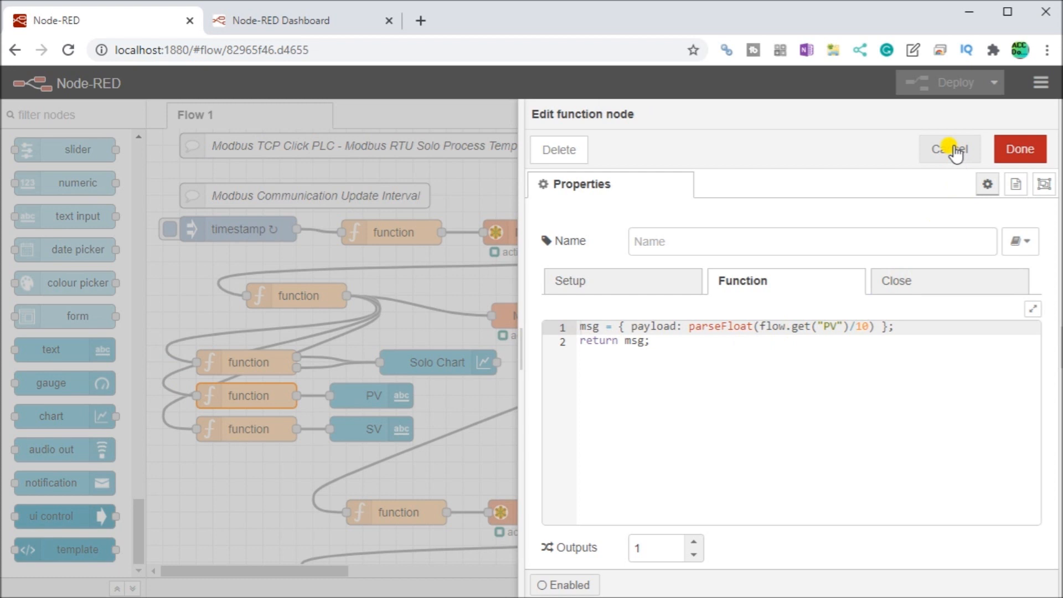
pyautogui.click(948, 149)
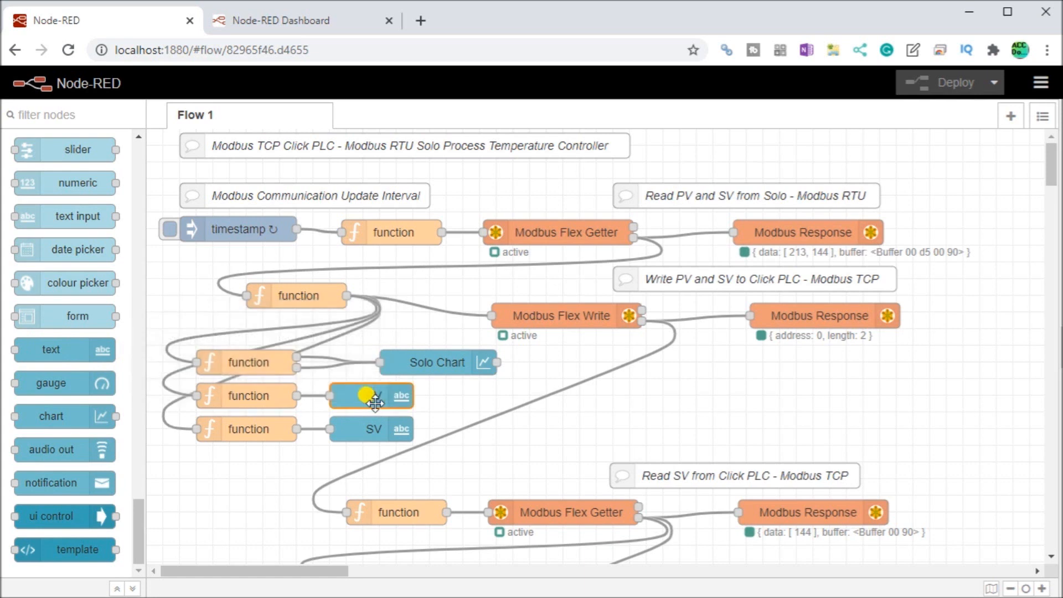
pyautogui.doubleClick(371, 396)
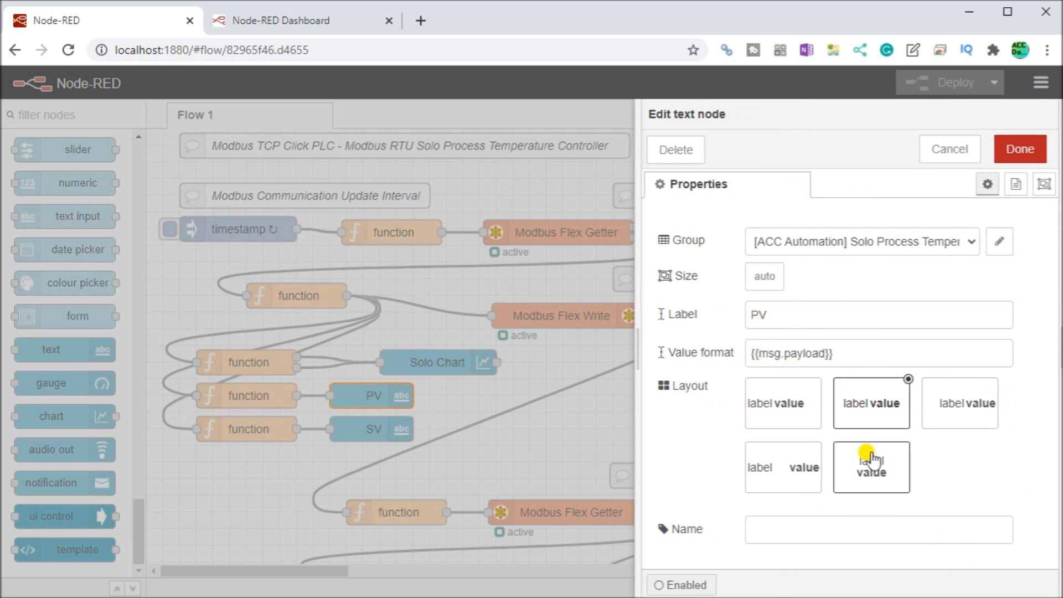
pyautogui.click(871, 402)
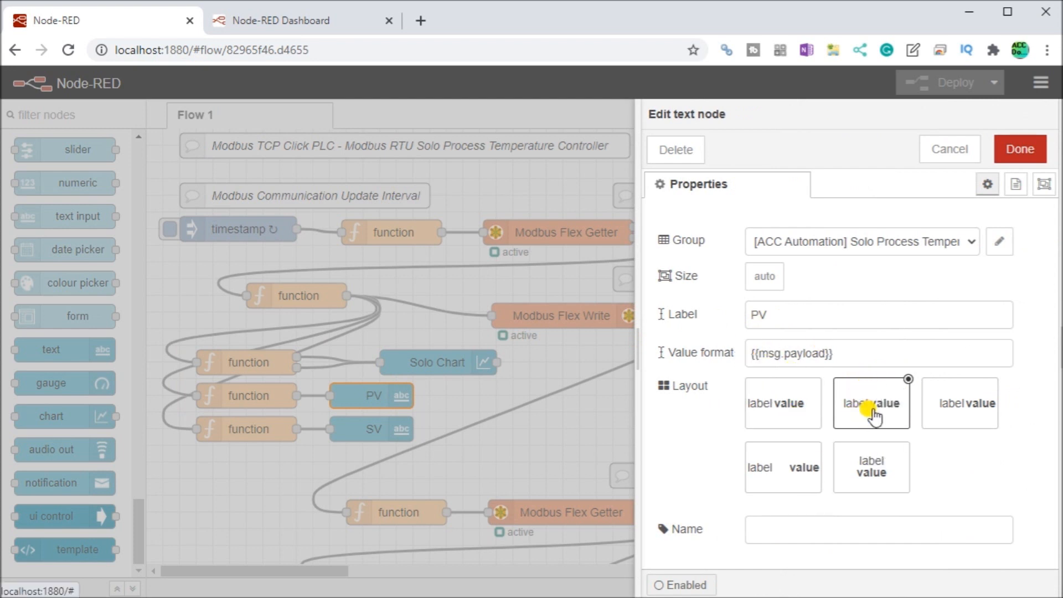
pyautogui.click(871, 402)
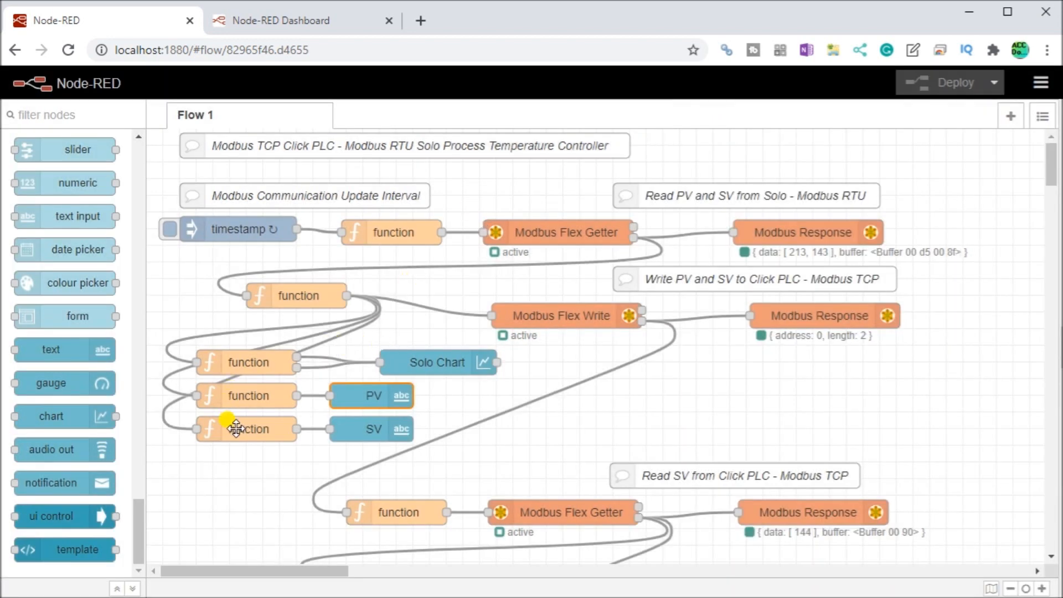
pyautogui.doubleClick(246, 428)
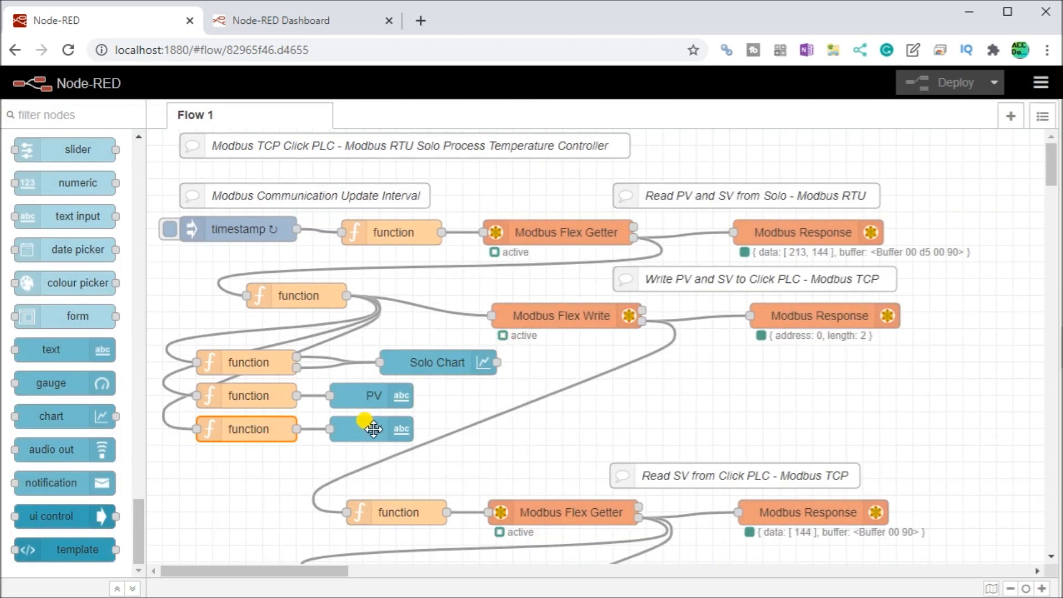
pyautogui.doubleClick(371, 429)
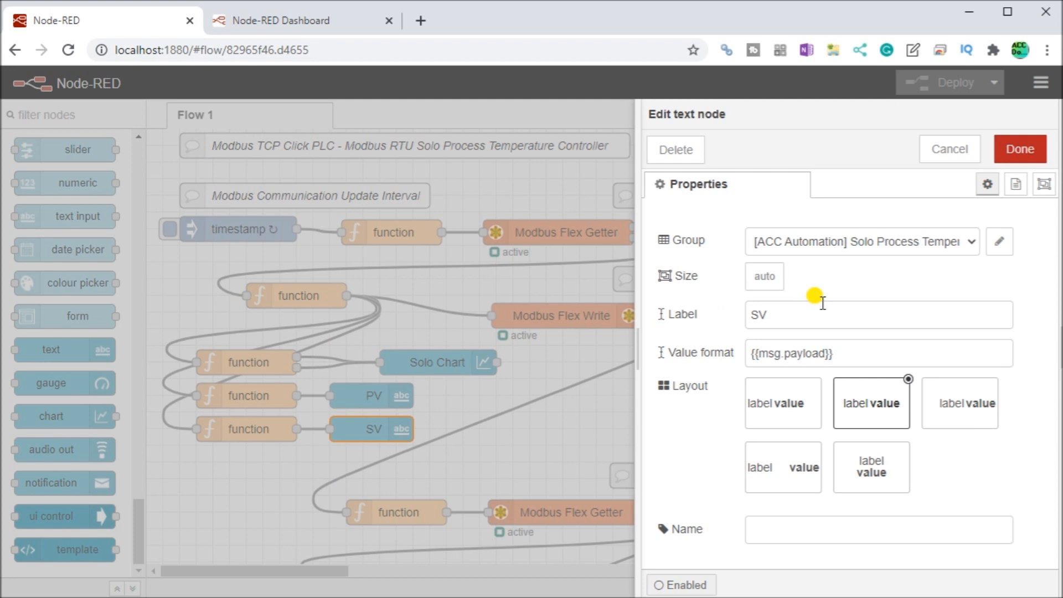
pyautogui.moveTo(744, 378)
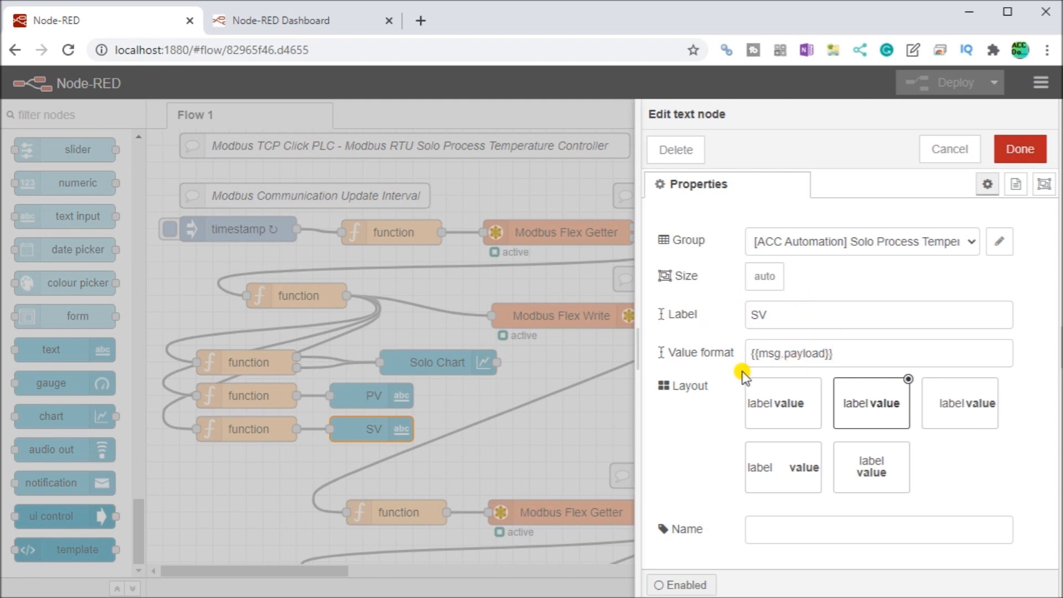
pyautogui.moveTo(855, 428)
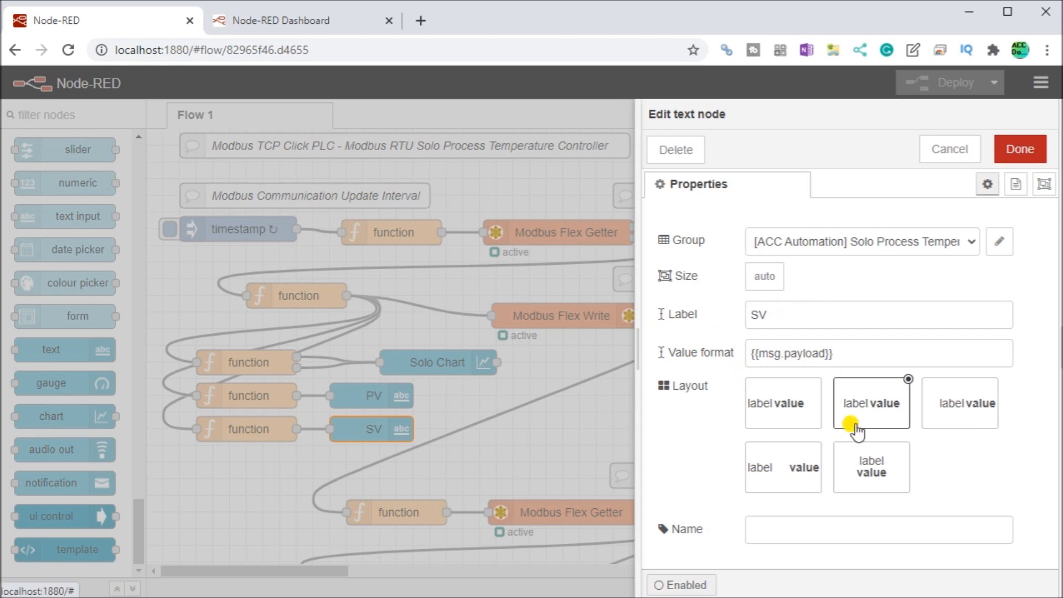
pyautogui.click(1019, 149)
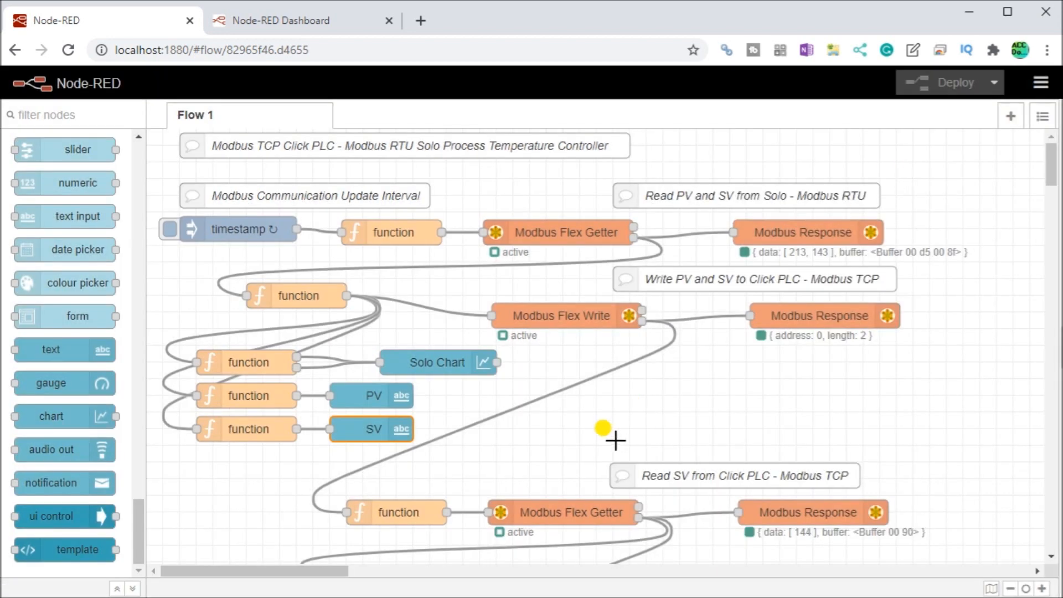
# - Scroll the workspace down to the SV Local or Click PLC switch and slider nodes
pyautogui.scroll(-3)
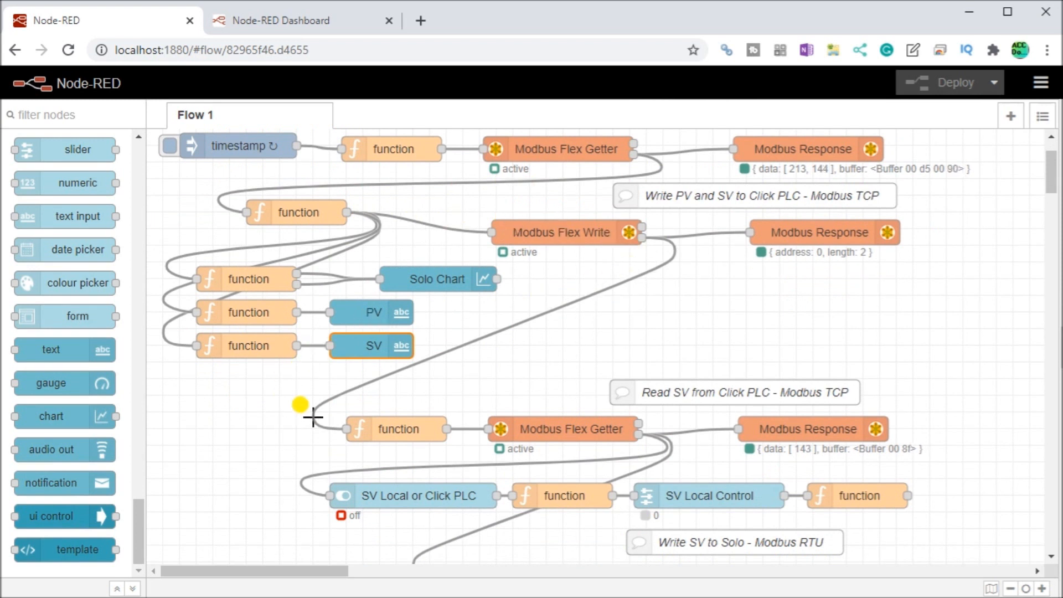
pyautogui.moveTo(399, 429)
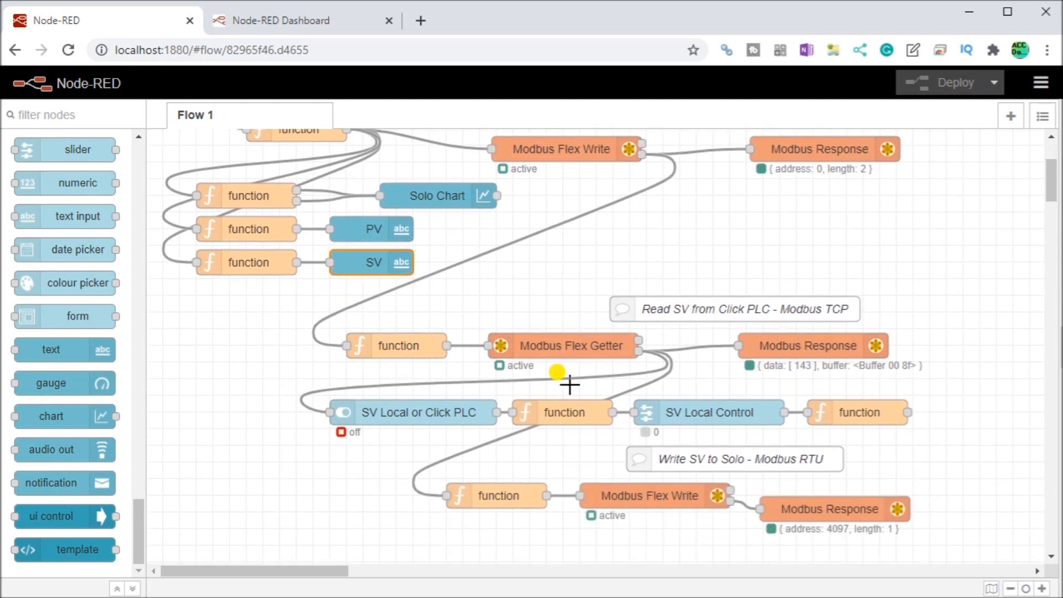
pyautogui.moveTo(561, 349)
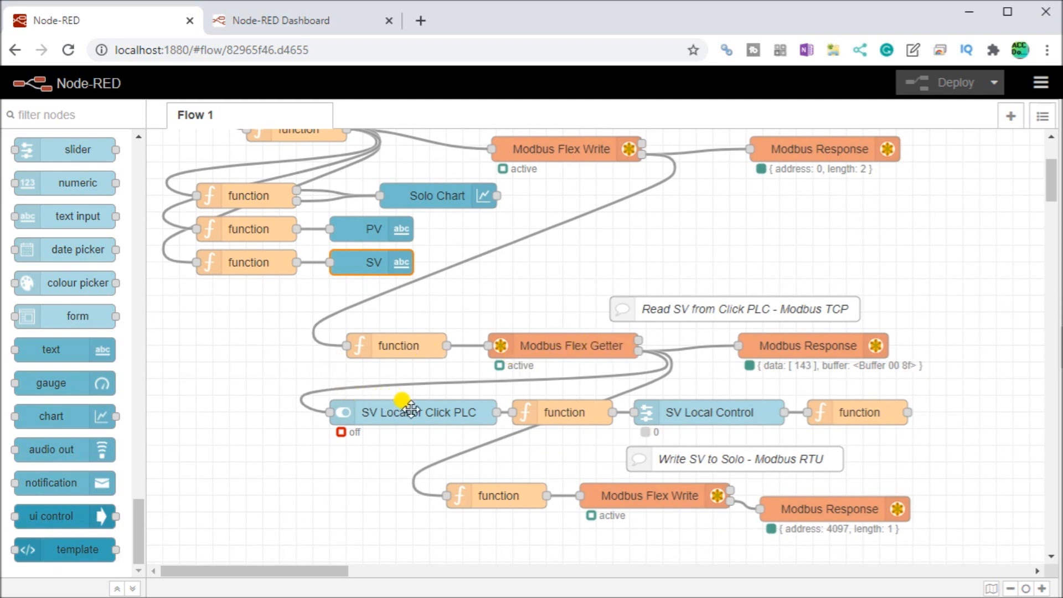
pyautogui.moveTo(407, 417)
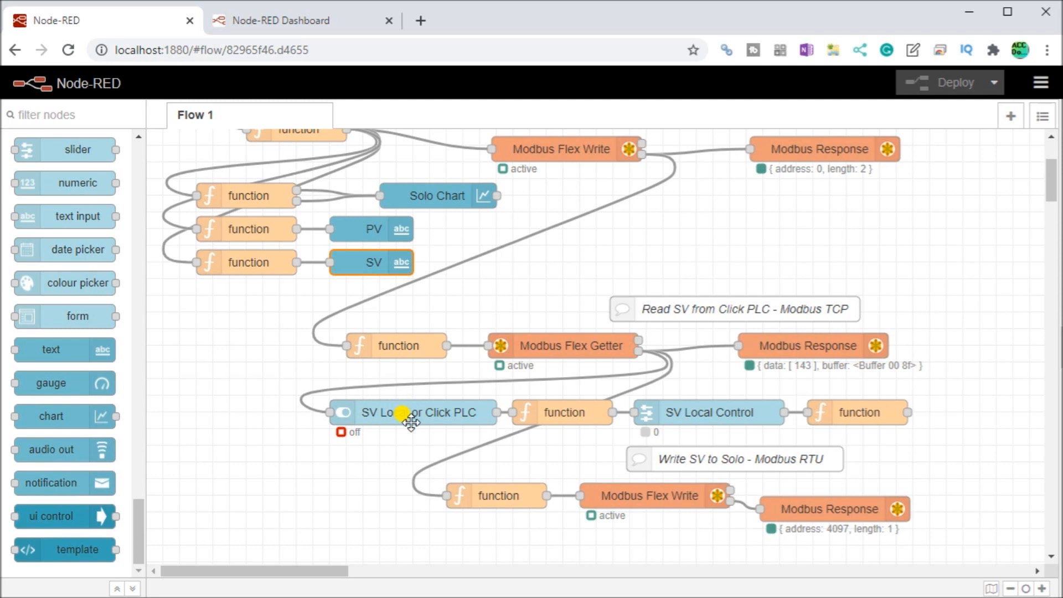
pyautogui.moveTo(405, 414)
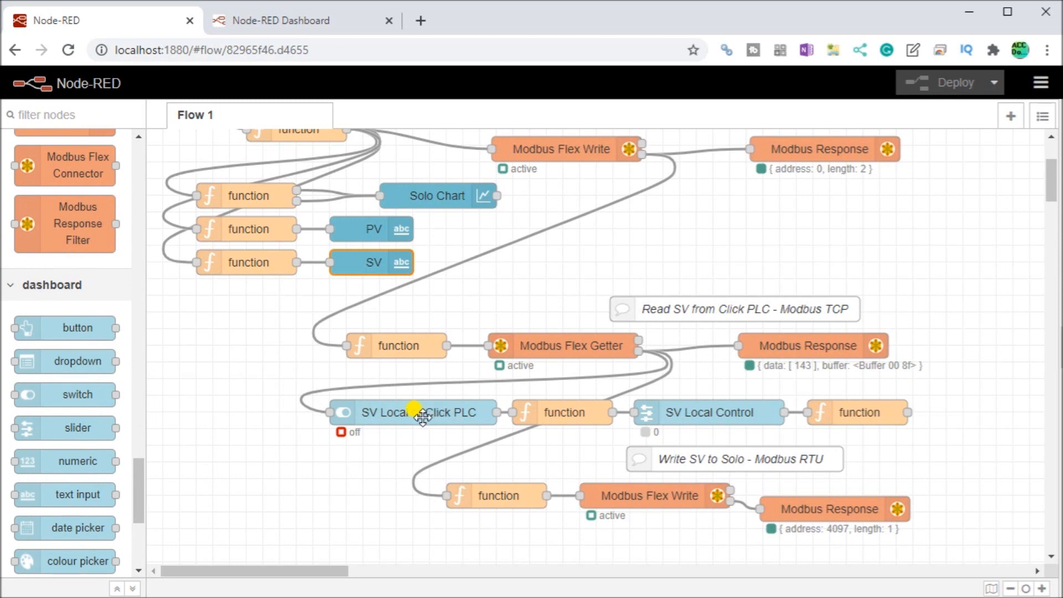
pyautogui.doubleClick(413, 411)
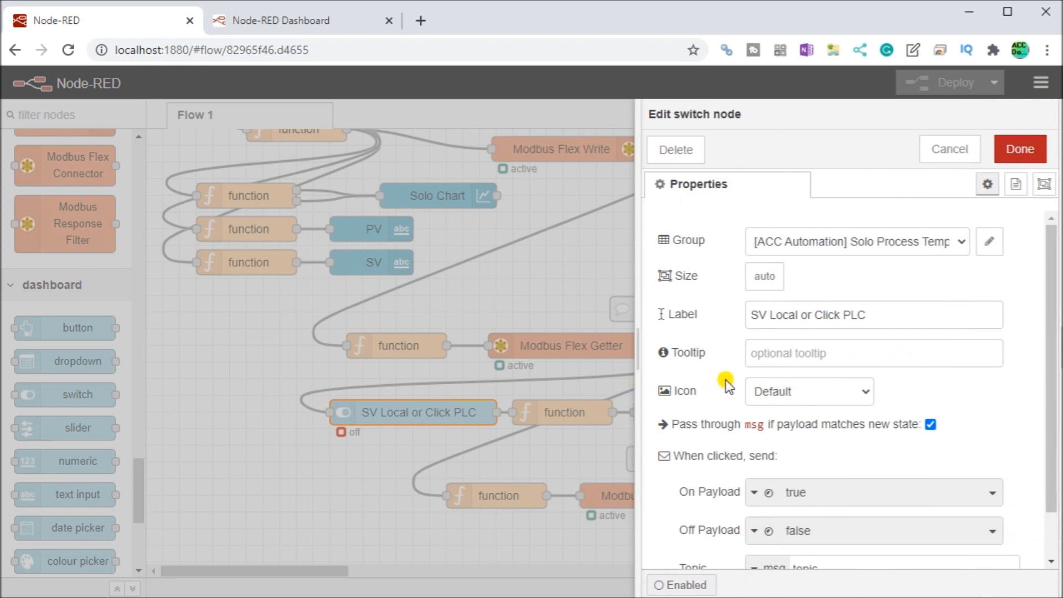
pyautogui.moveTo(863, 449)
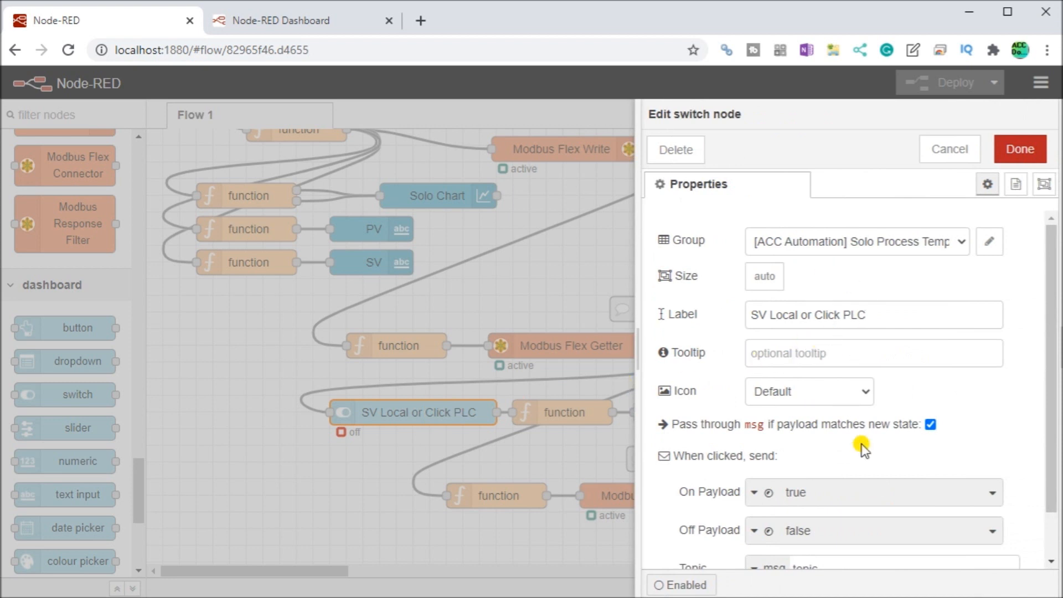
pyautogui.scroll(-3)
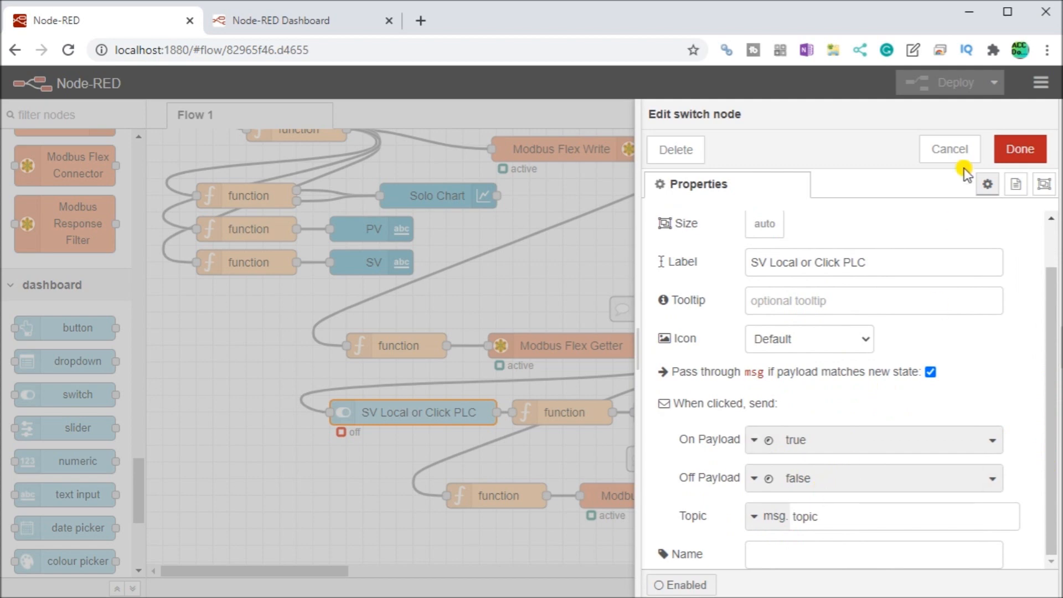
pyautogui.click(949, 149)
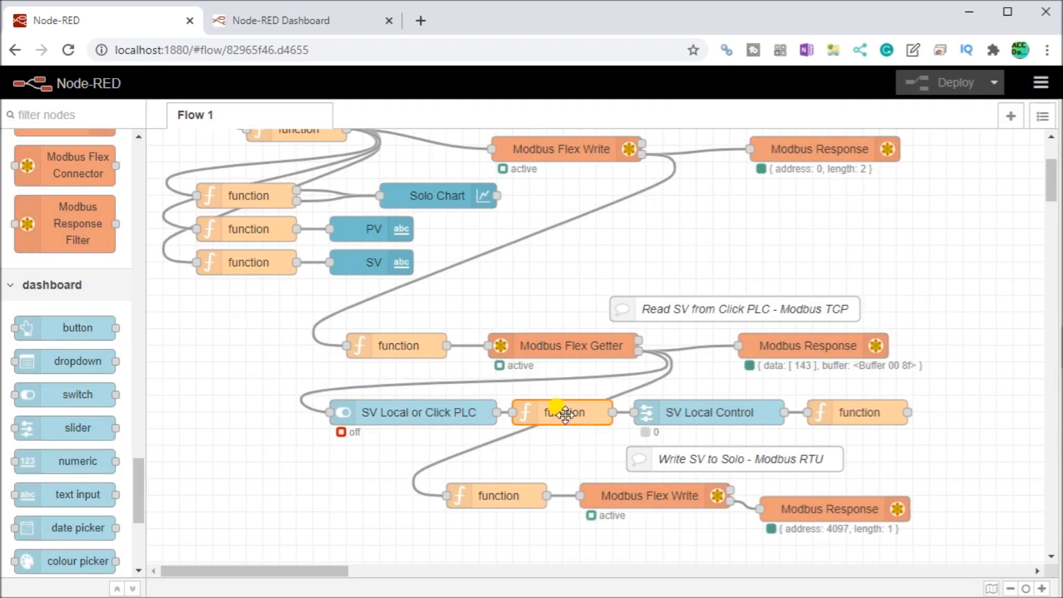
pyautogui.doubleClick(561, 412)
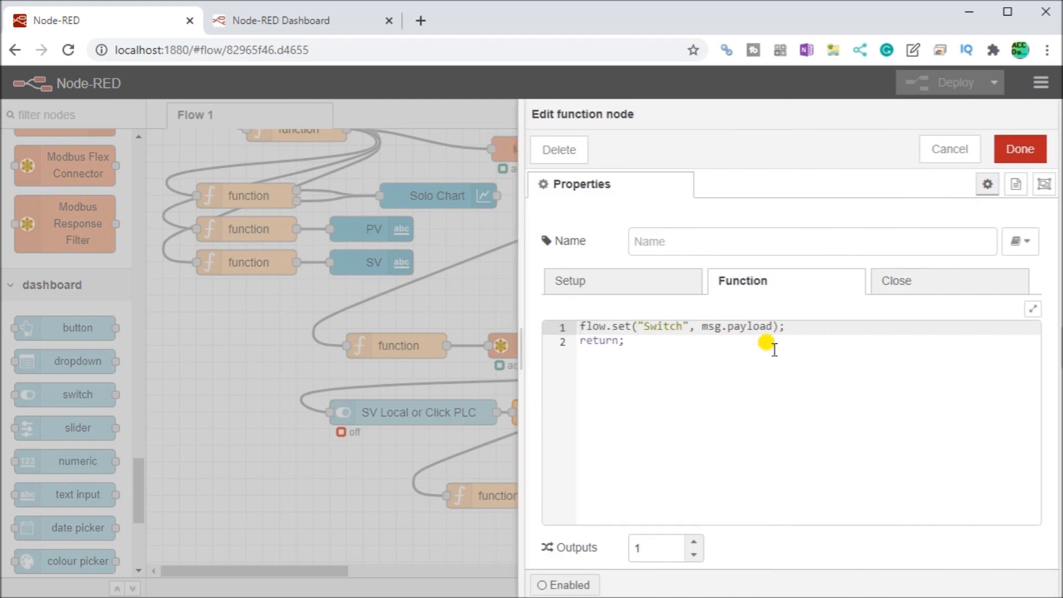
pyautogui.moveTo(655, 359)
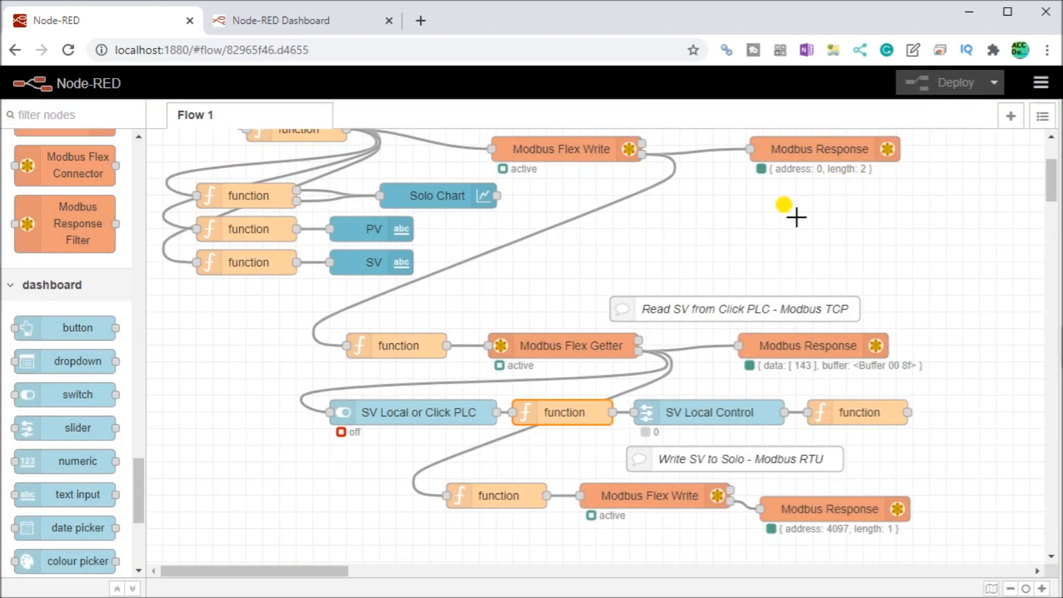
pyautogui.moveTo(708, 412)
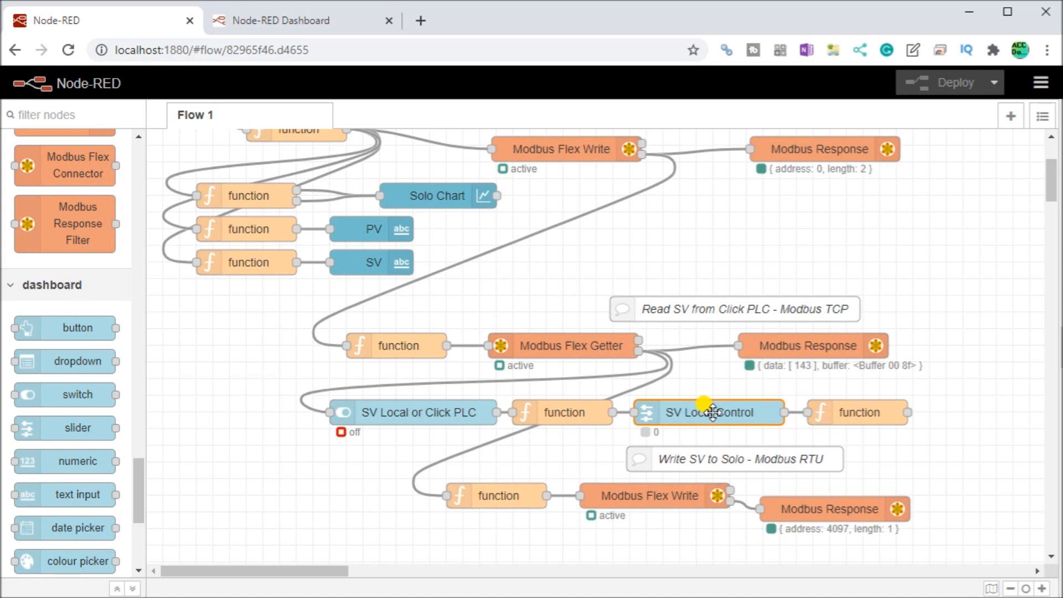
pyautogui.doubleClick(709, 412)
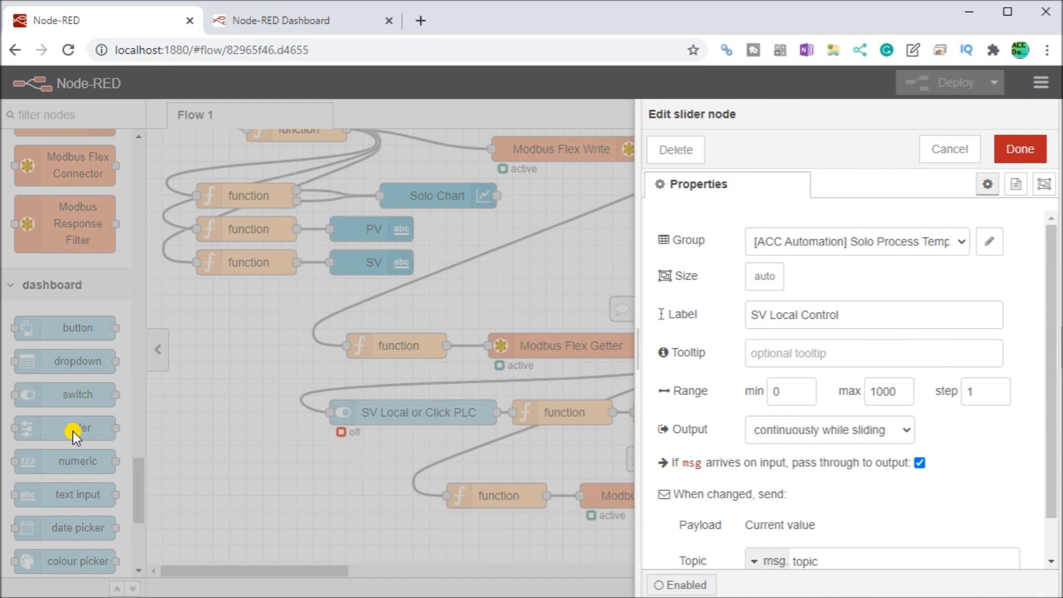
pyautogui.moveTo(407, 354)
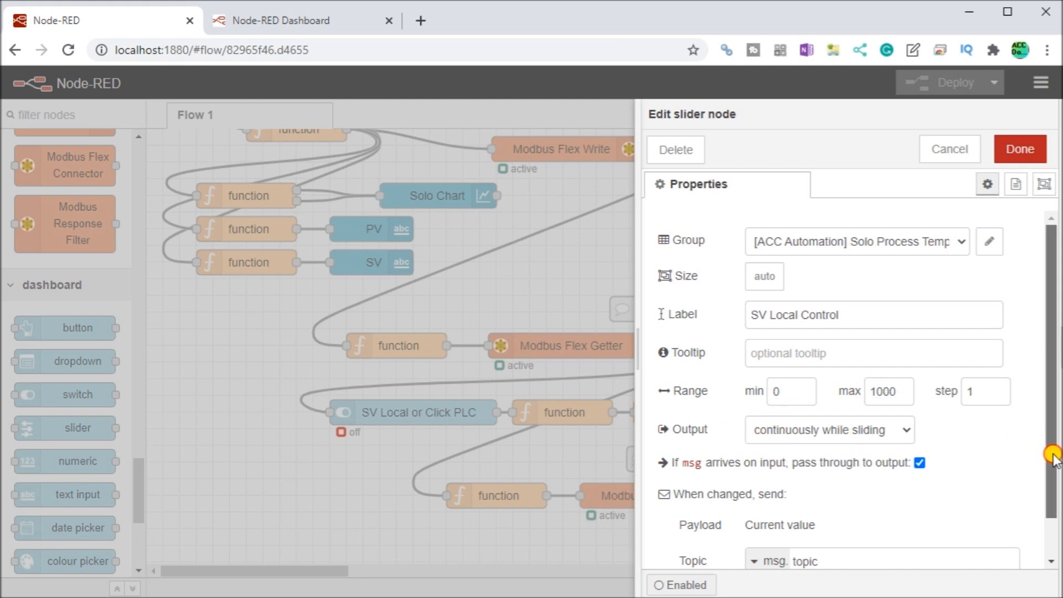
pyautogui.scroll(-3)
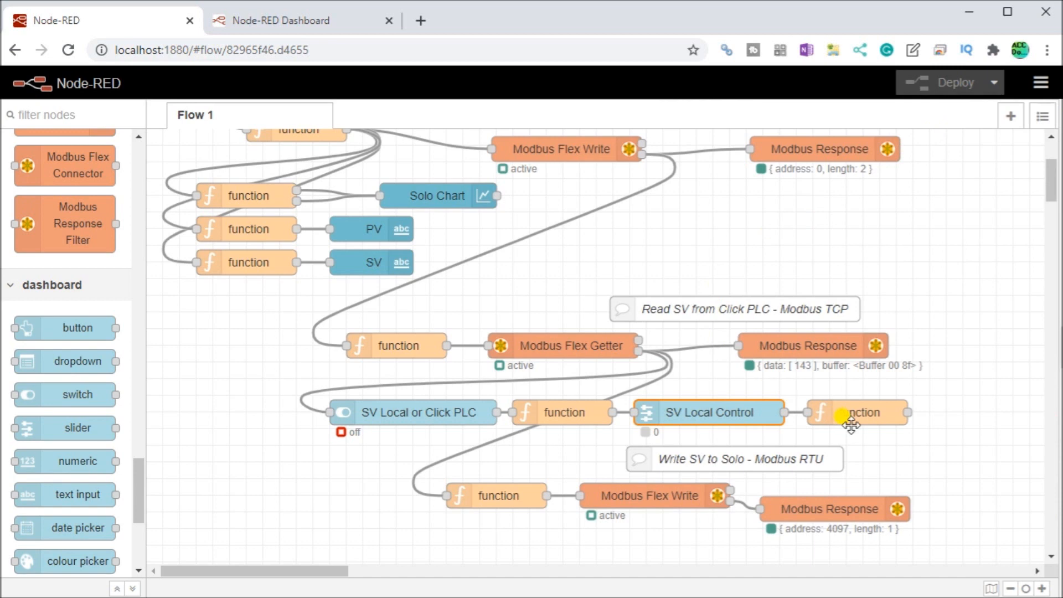
pyautogui.doubleClick(857, 413)
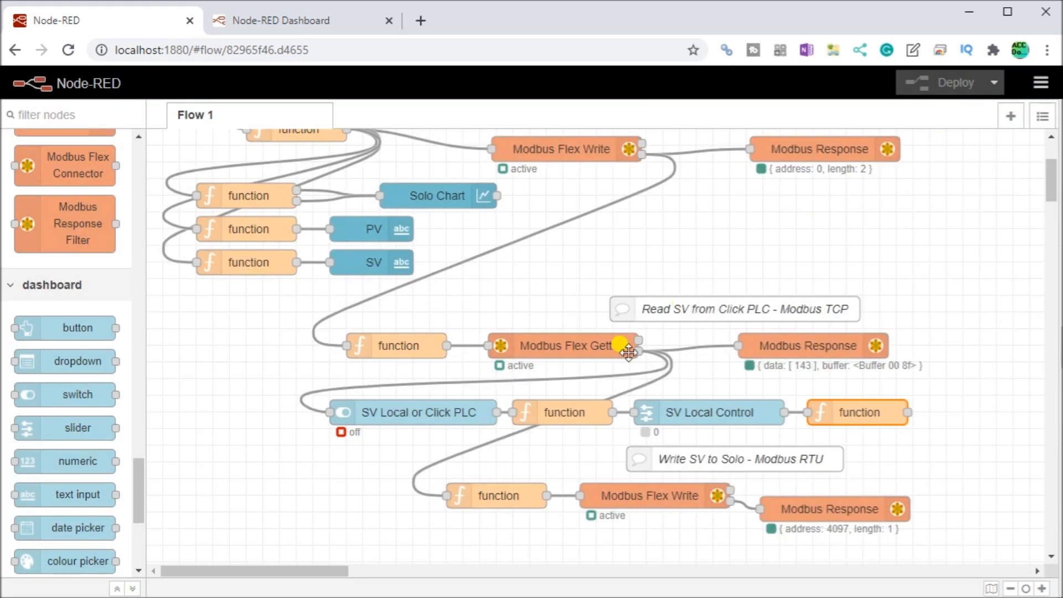
pyautogui.moveTo(529, 339)
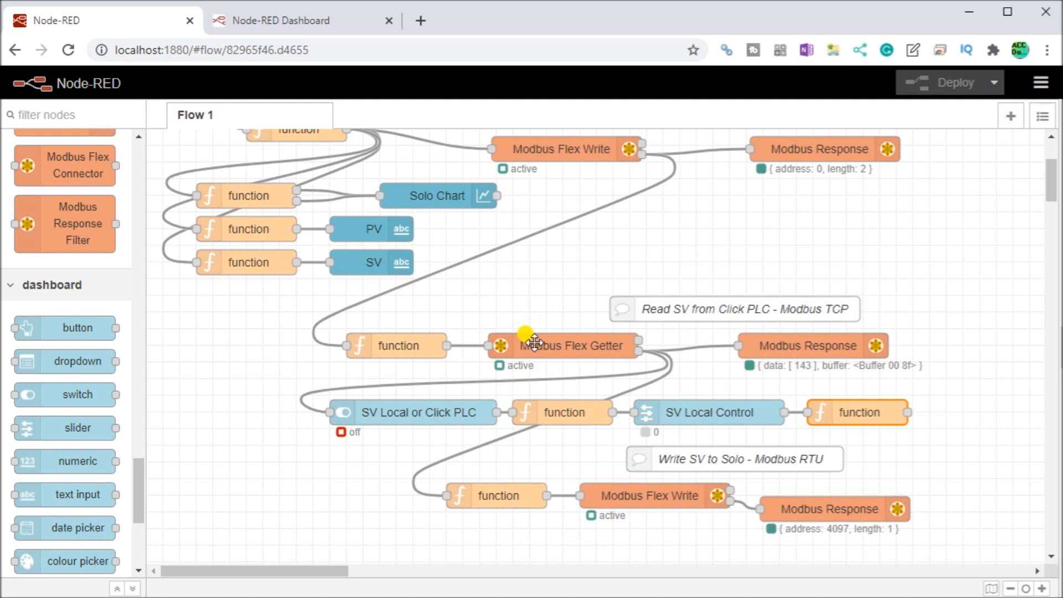
pyautogui.moveTo(607, 351)
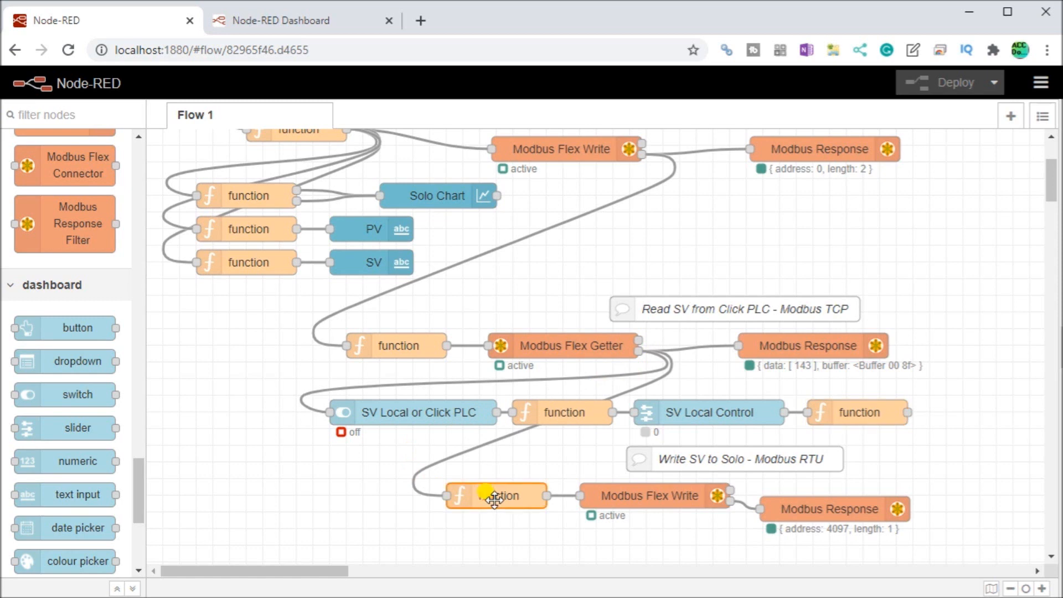
pyautogui.doubleClick(495, 495)
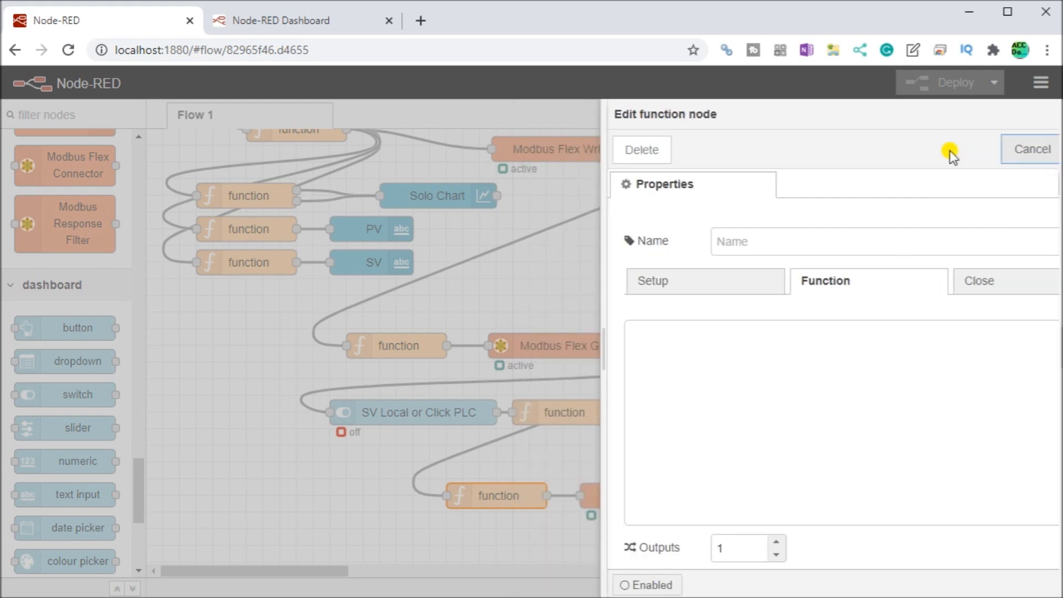
pyautogui.click(1030, 148)
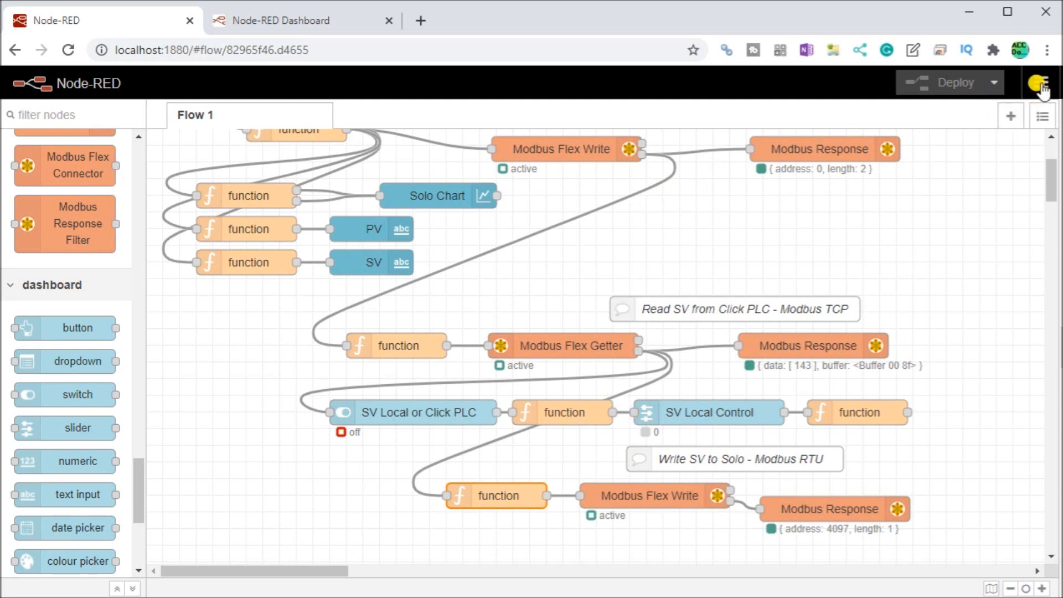
# - Dismiss the main menu and show the info sidebar listing Flow 1 and its ID
pyautogui.click(1046, 82)
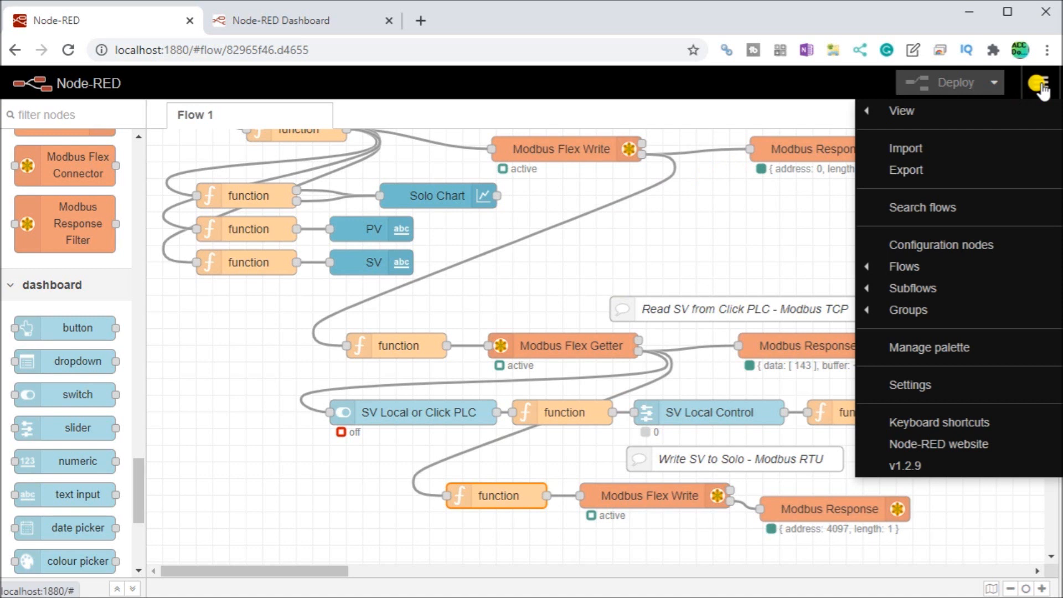
pyautogui.moveTo(798, 254)
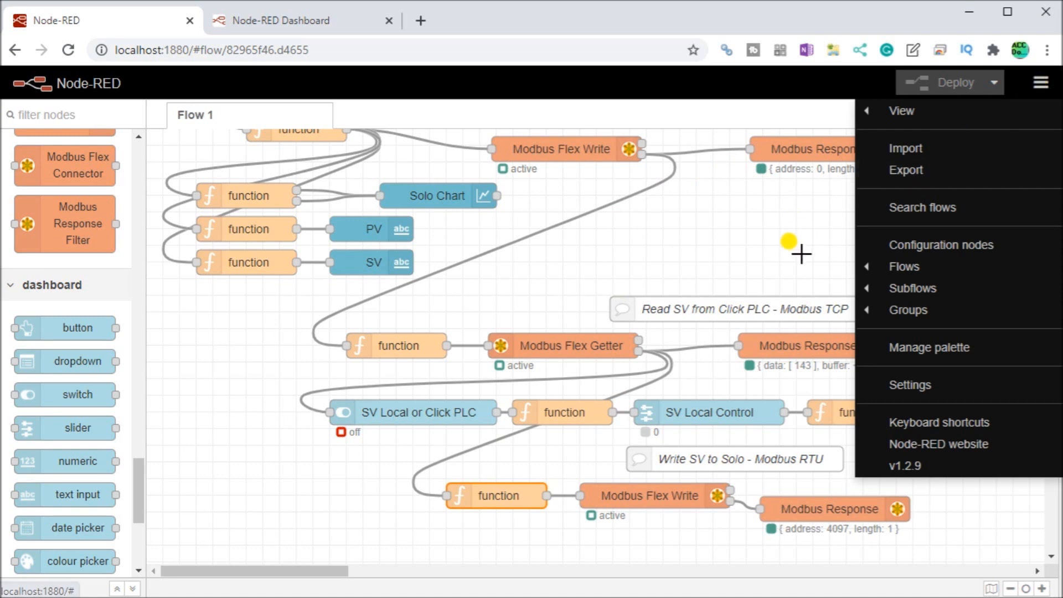
pyautogui.click(1042, 81)
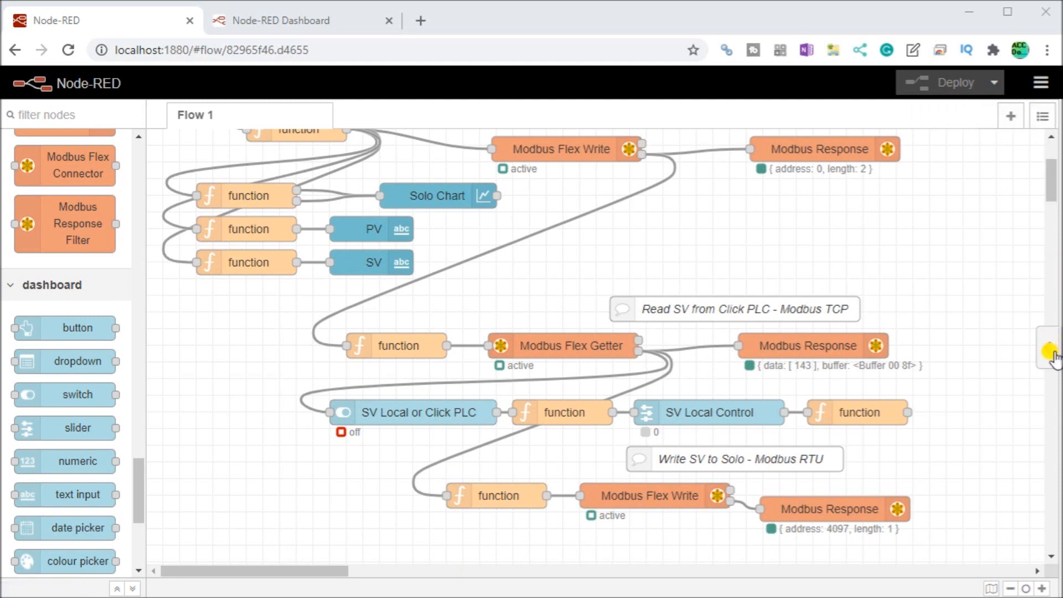
pyautogui.click(1046, 115)
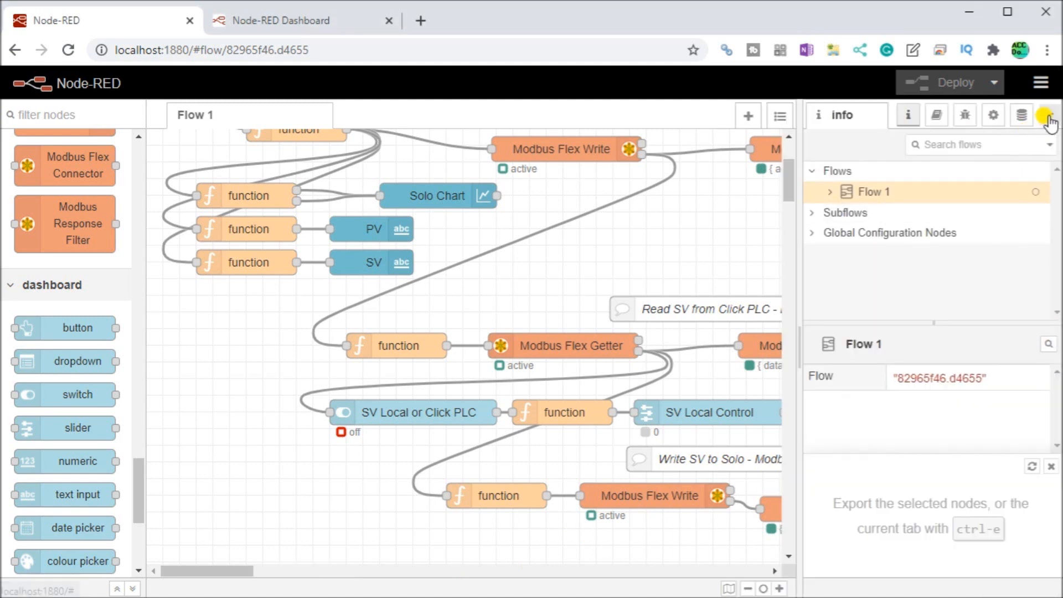
# - Switch the sidebar to Dashboard, review Layout, Site and Theme settings, then close the sidebar
pyautogui.click(1050, 115)
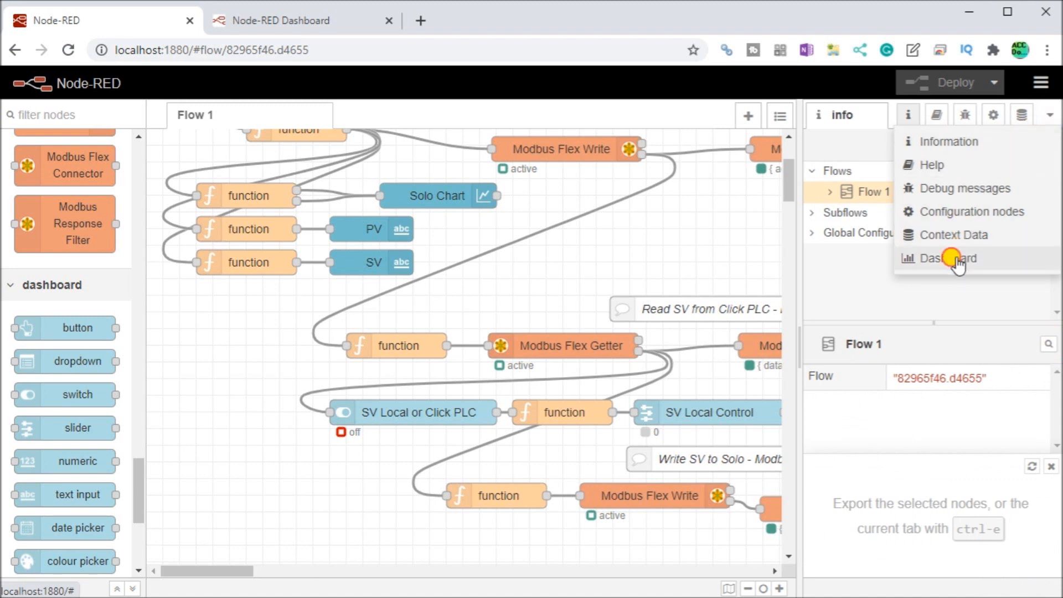
pyautogui.click(946, 258)
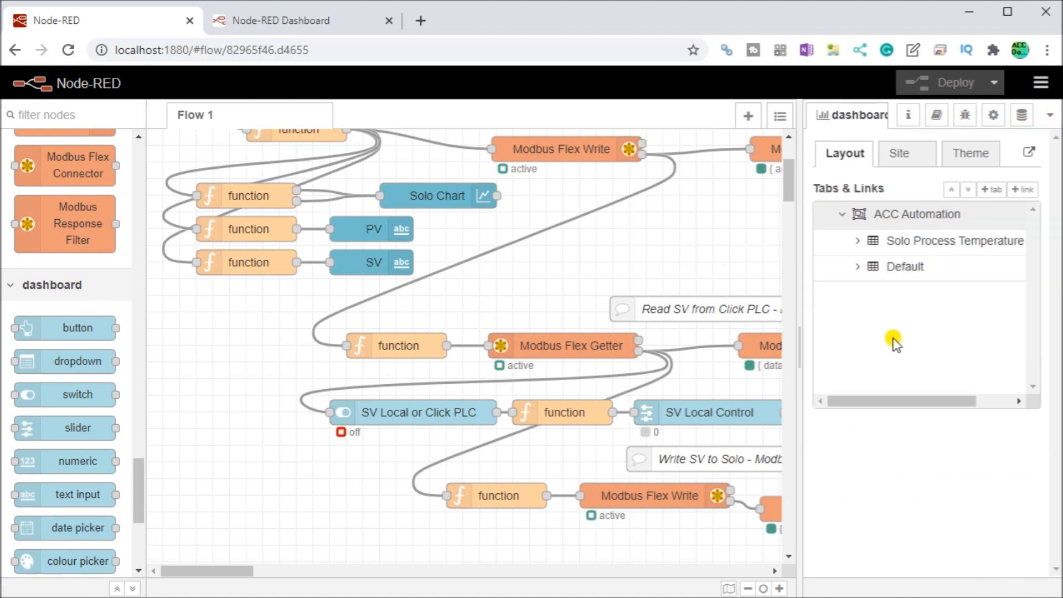
pyautogui.moveTo(841, 154)
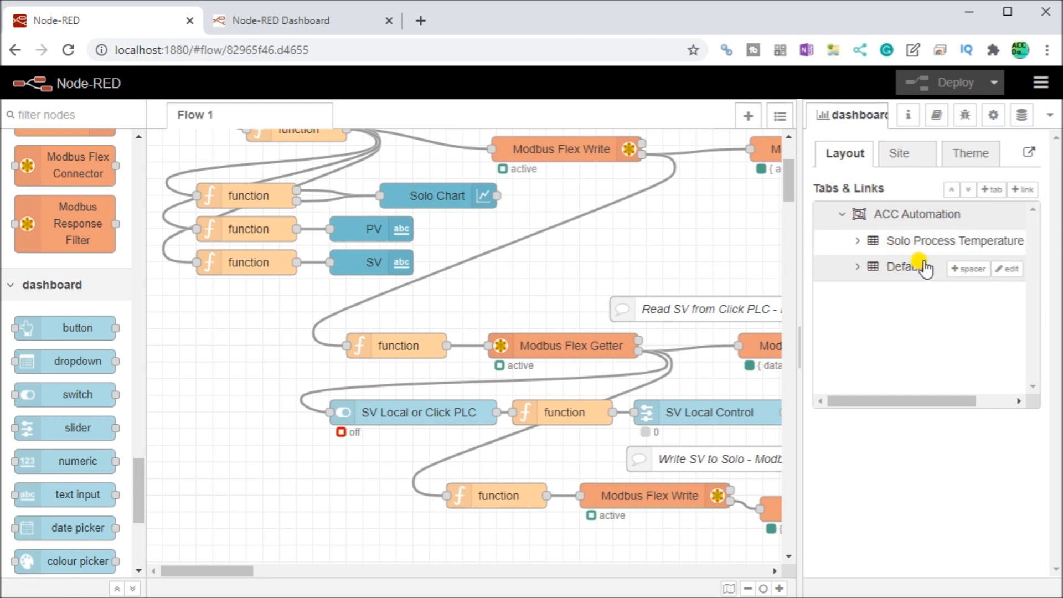
pyautogui.click(898, 153)
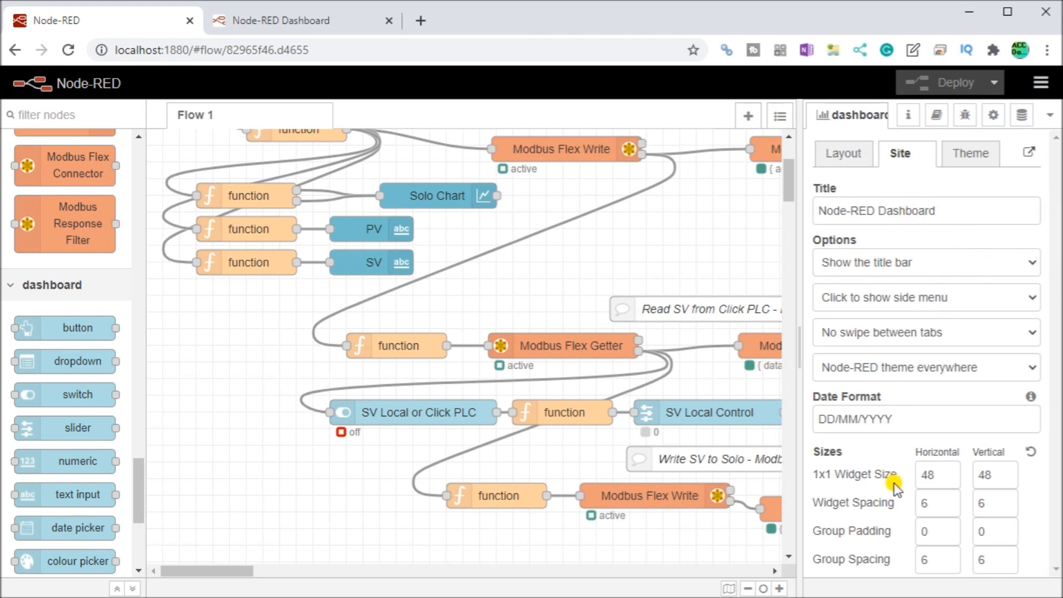
pyautogui.click(936, 474)
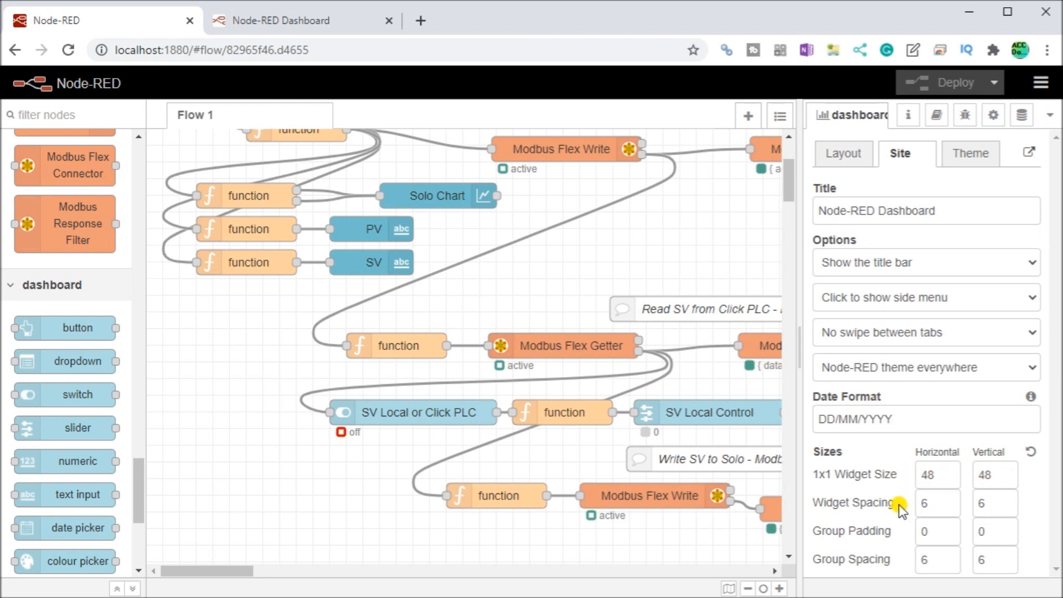
pyautogui.moveTo(964, 552)
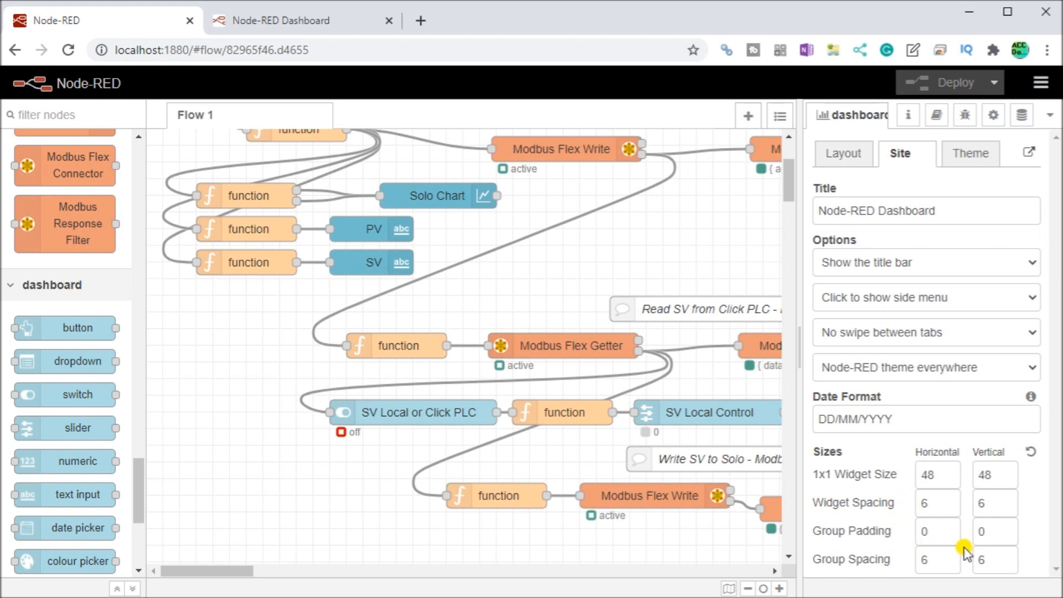
pyautogui.click(970, 154)
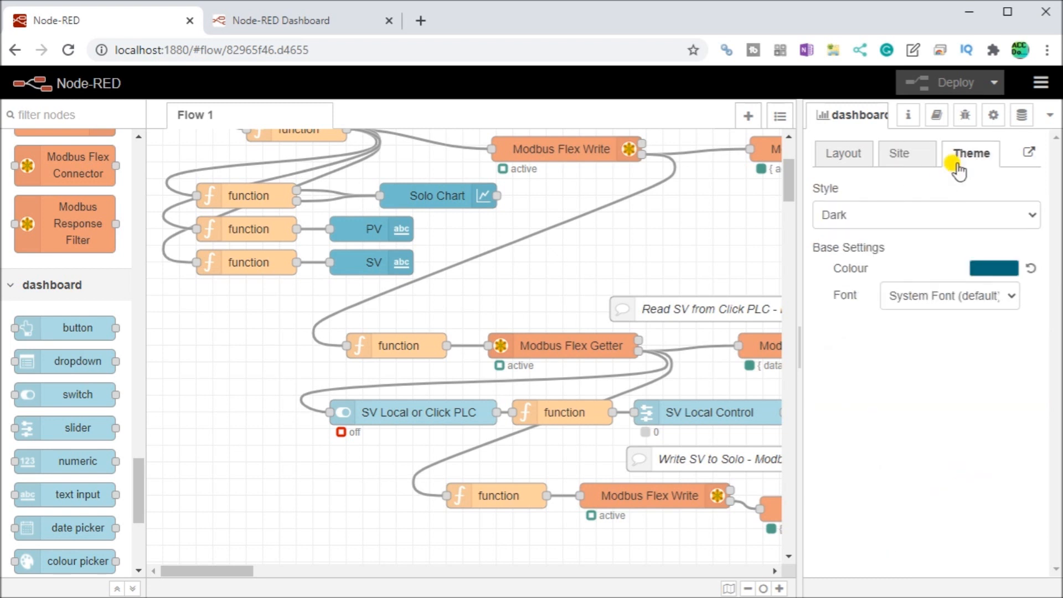
pyautogui.moveTo(907, 219)
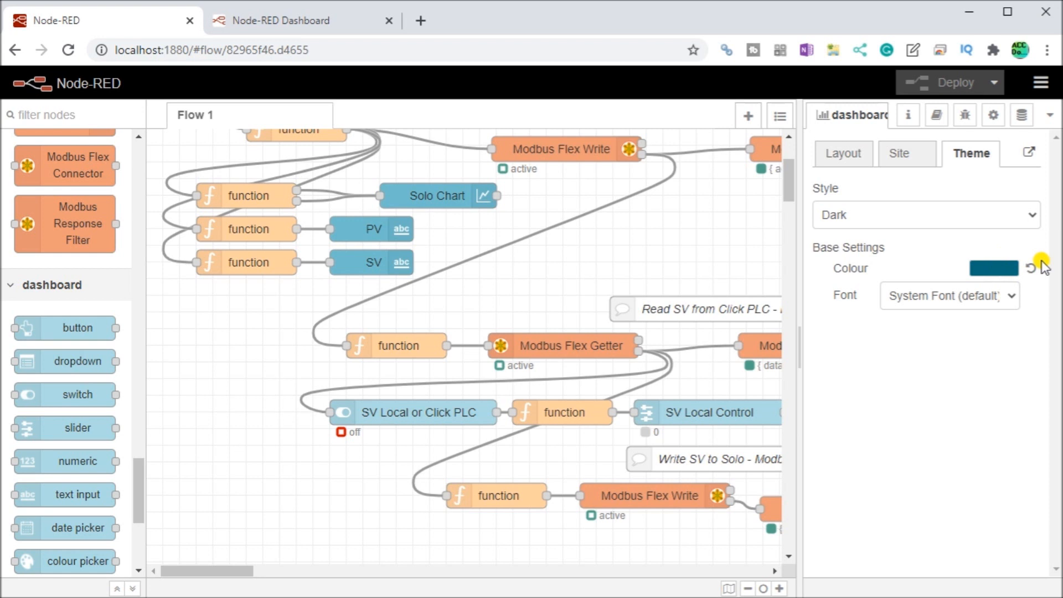
pyautogui.moveTo(785, 355)
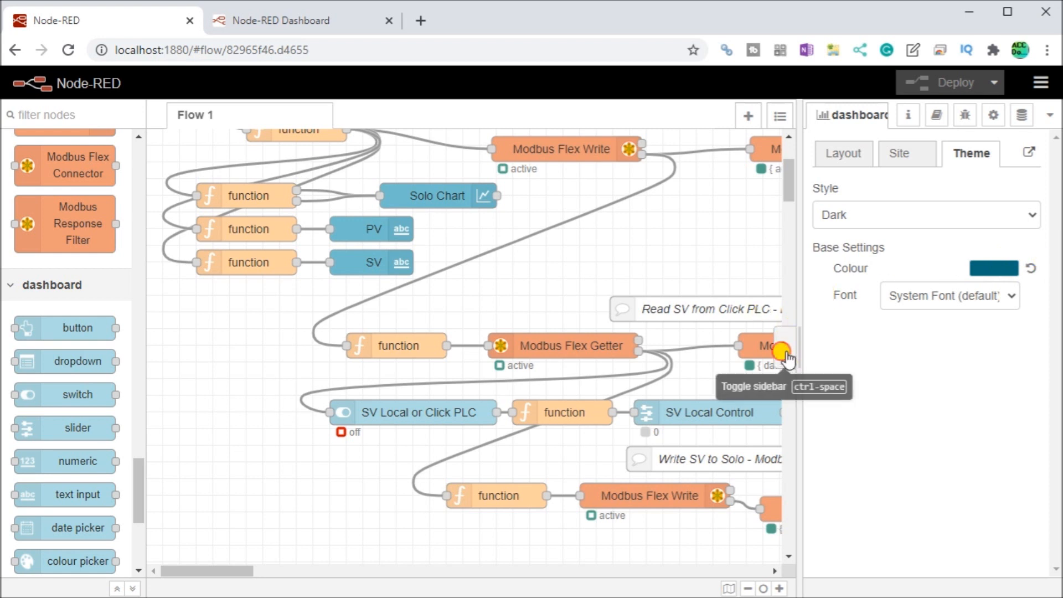
pyautogui.click(786, 347)
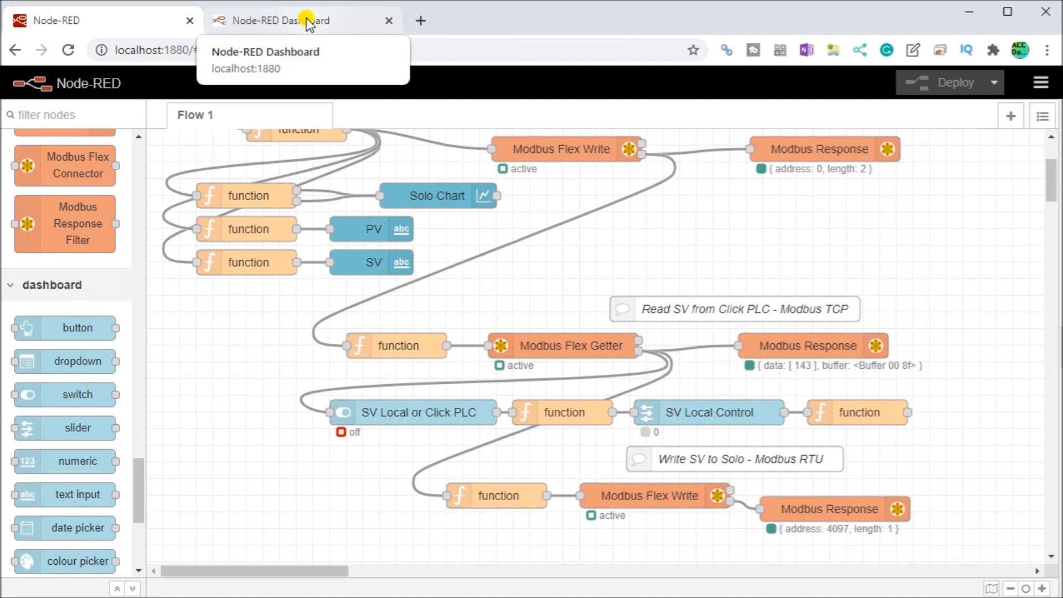
# - Switch to the live Node-RED Dashboard page showing the Solo chart, PV 21.4 and SV 14.3
pyautogui.click(278, 20)
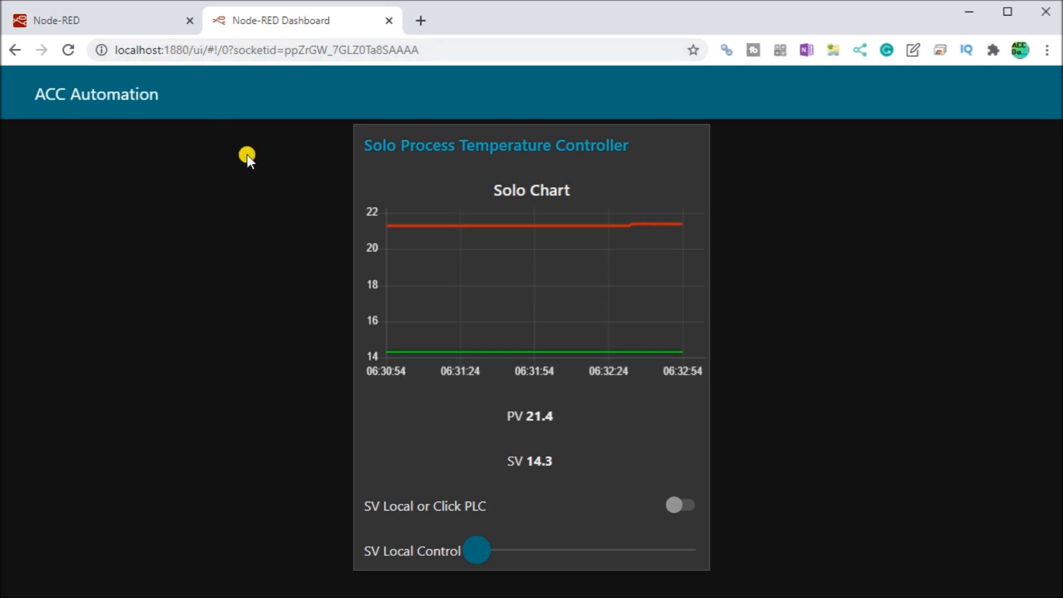
pyautogui.moveTo(475, 429)
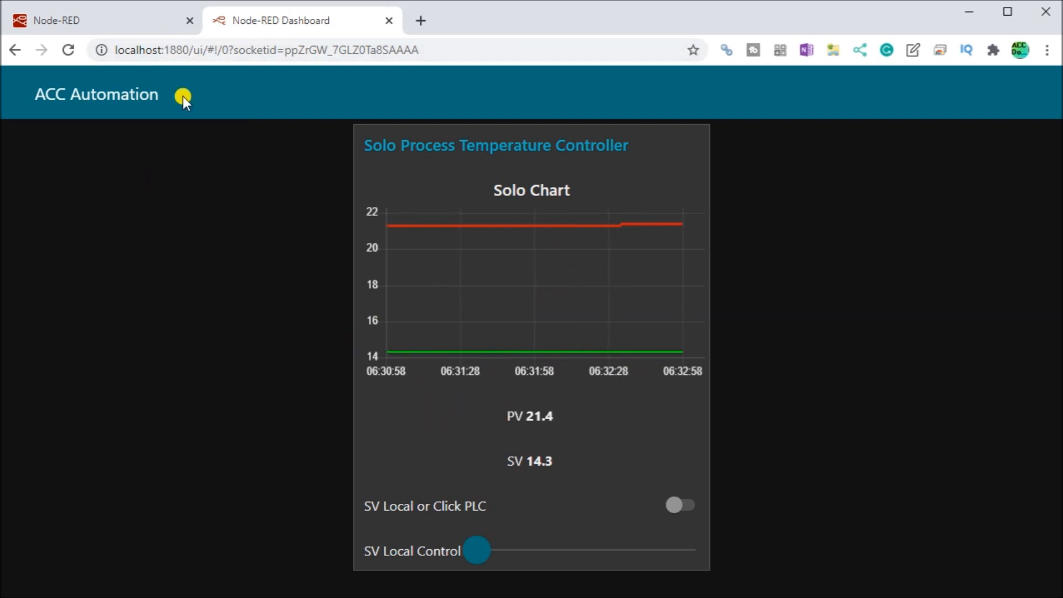
pyautogui.moveTo(559, 188)
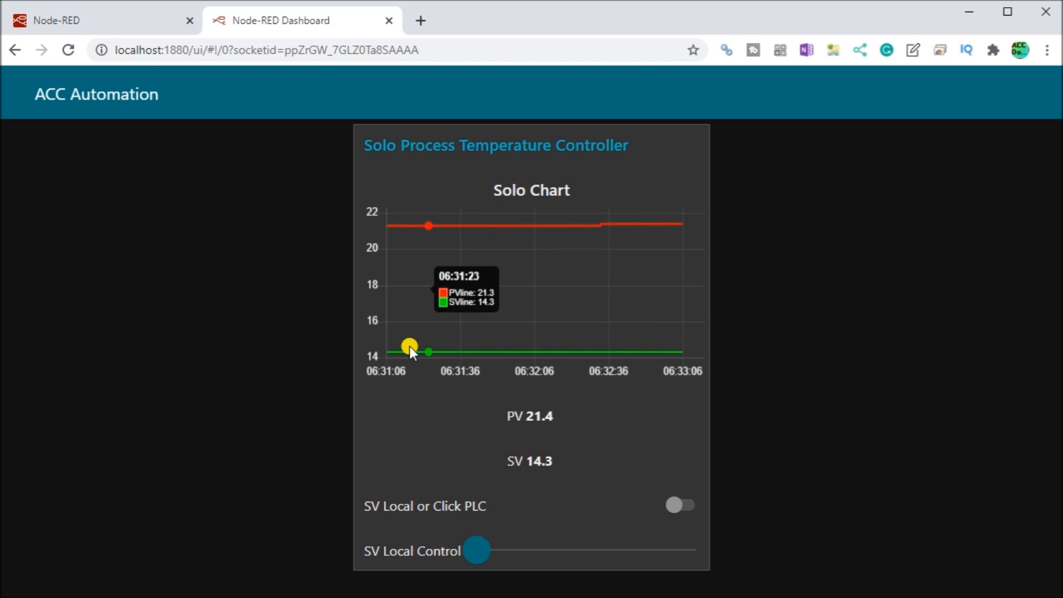
pyautogui.moveTo(620, 361)
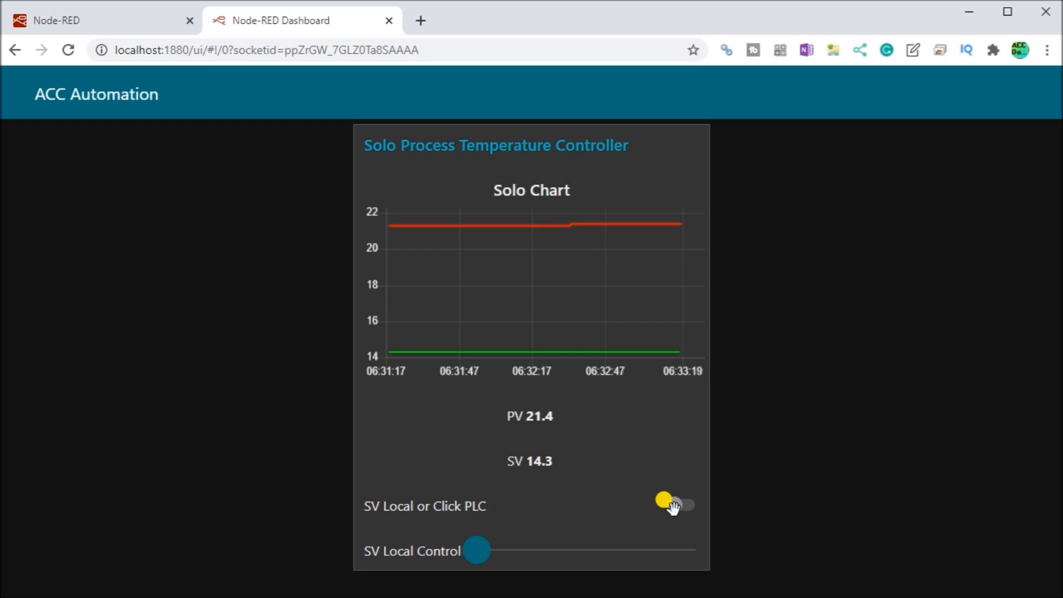
# - Switch SV to local control and slide the setpoint up from 0 to about 28.5, settling at 18.2
pyautogui.click(681, 505)
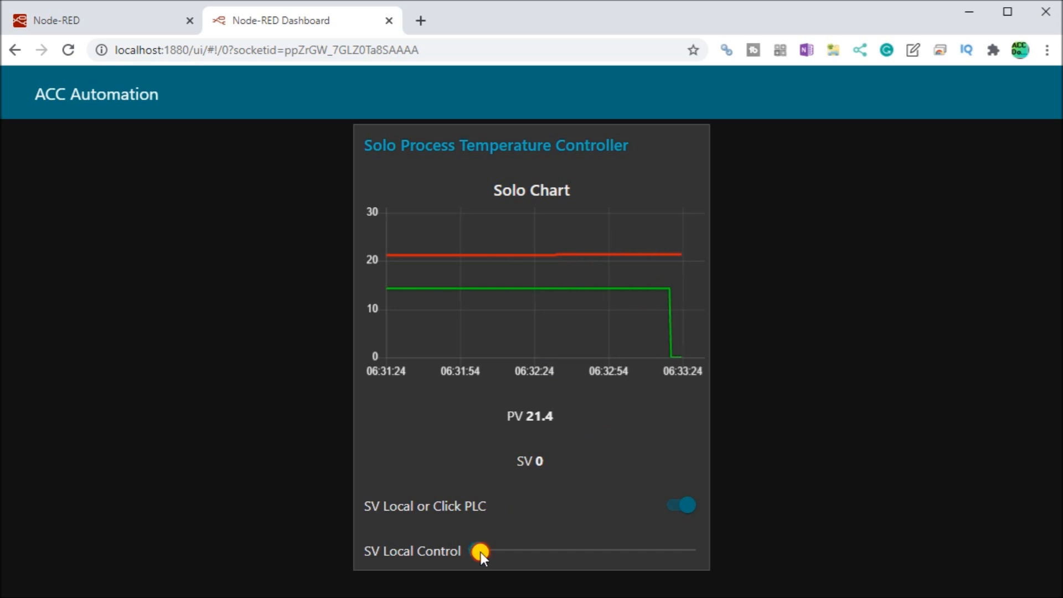
pyautogui.moveTo(481, 551); pyautogui.dragTo(487, 537)
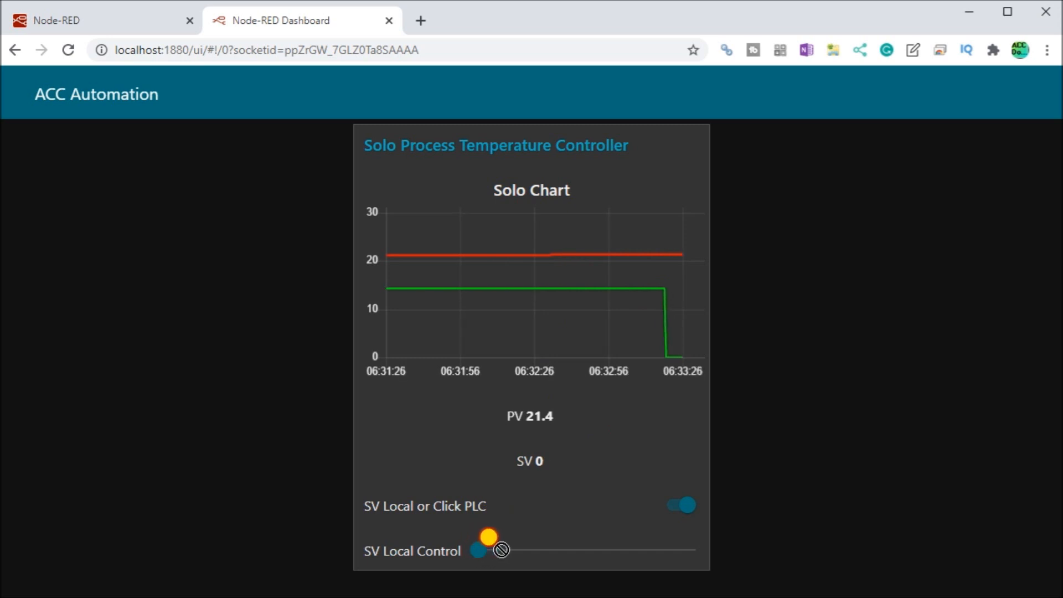
pyautogui.moveTo(489, 550); pyautogui.dragTo(502, 549)
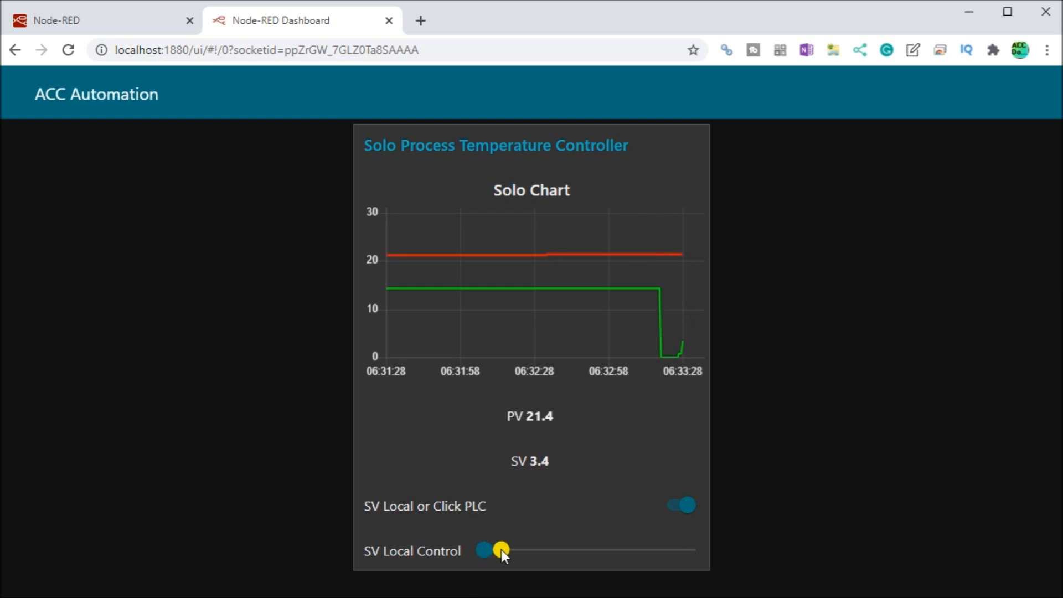
pyautogui.moveTo(502, 550); pyautogui.dragTo(538, 550)
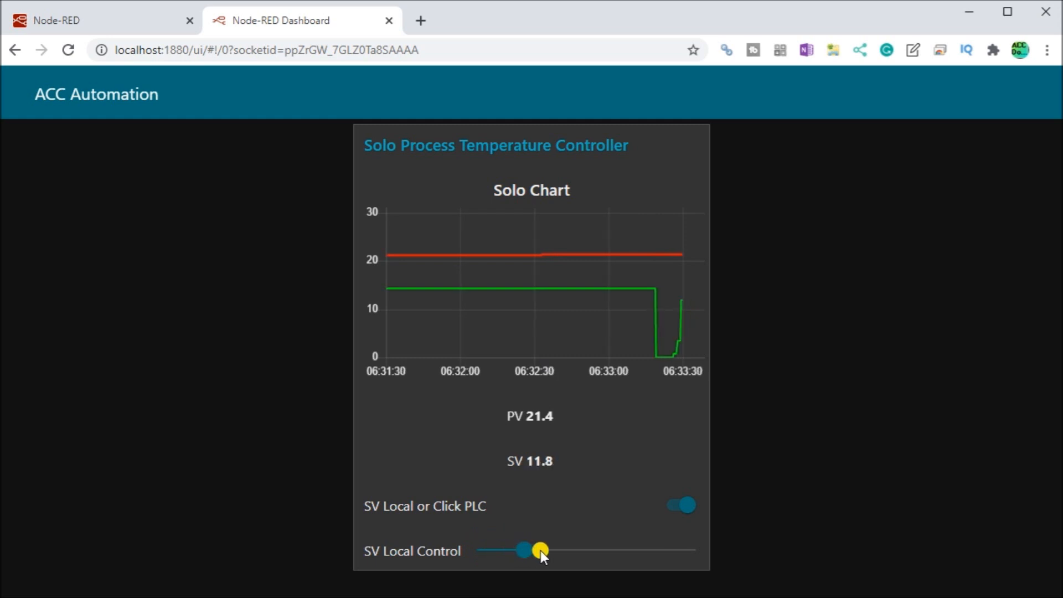
pyautogui.moveTo(523, 550); pyautogui.dragTo(540, 550)
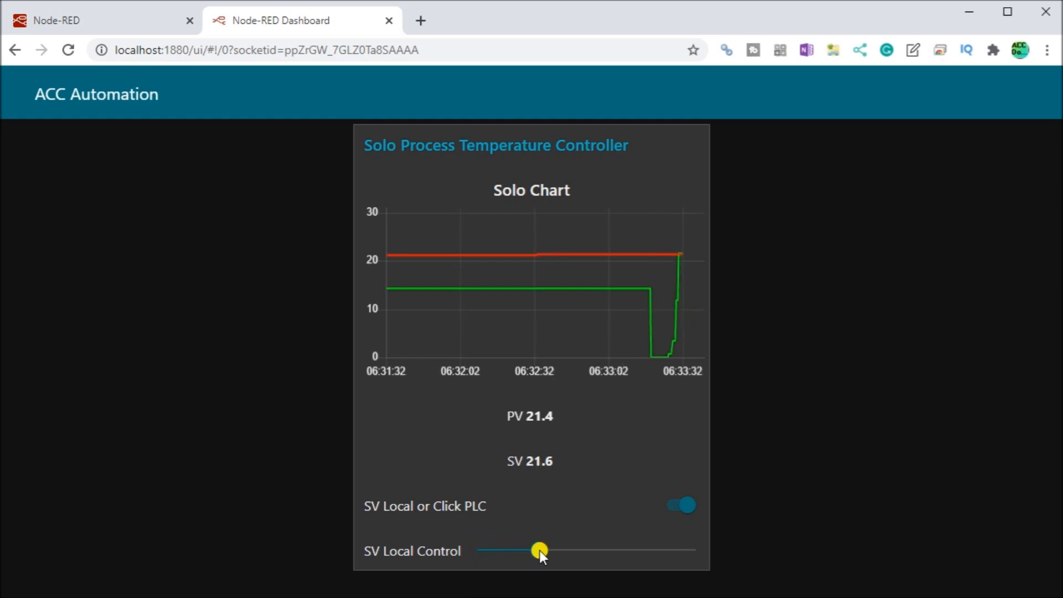
pyautogui.moveTo(539, 549); pyautogui.dragTo(519, 549)
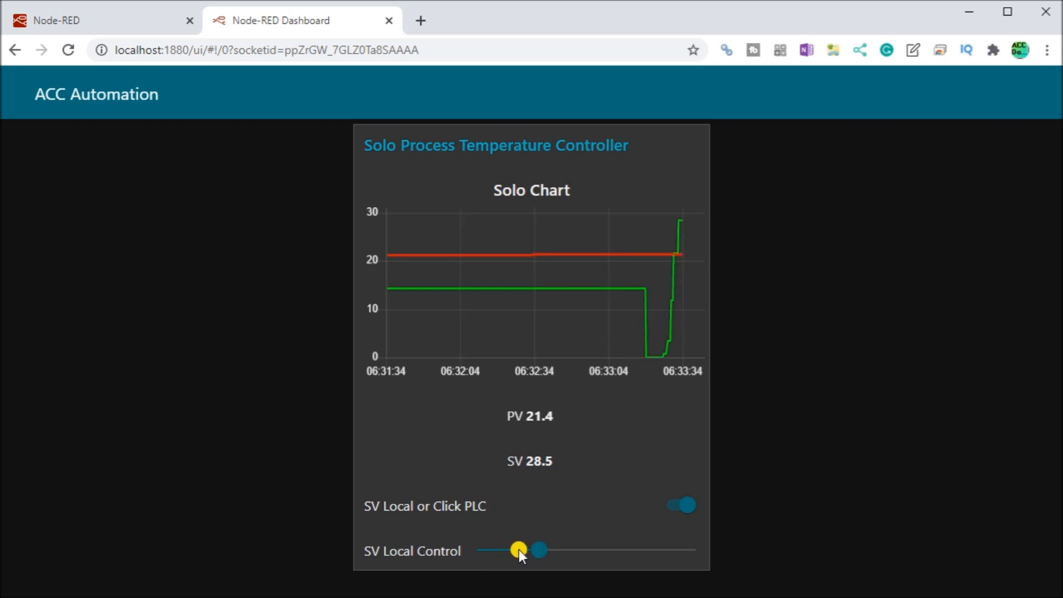
pyautogui.moveTo(538, 549); pyautogui.dragTo(517, 549)
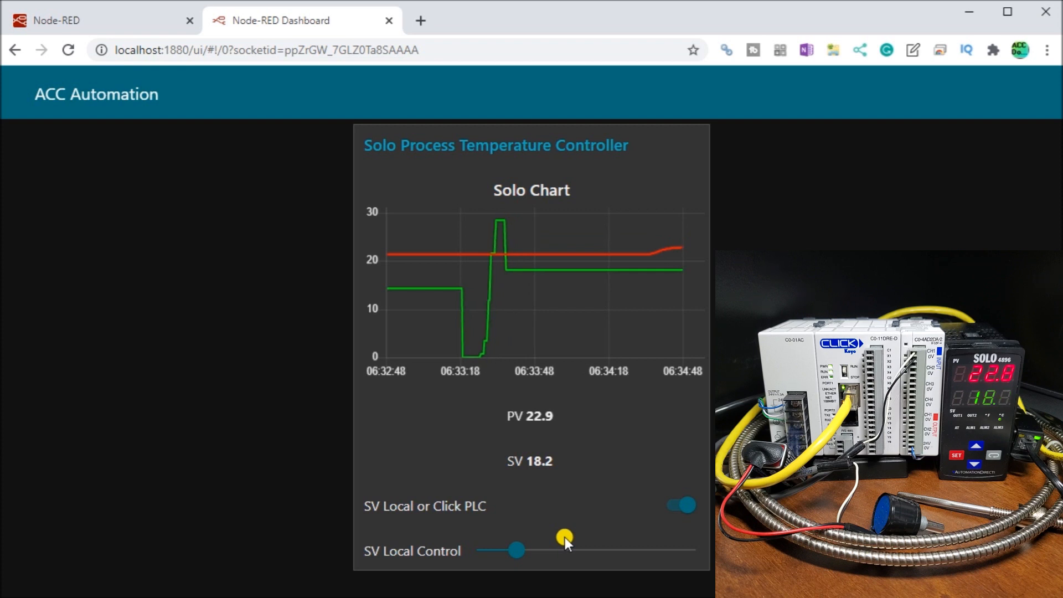
# - Flip the SV Local or Click PLC switch off local control while SV reads 18.2
pyautogui.click(680, 505)
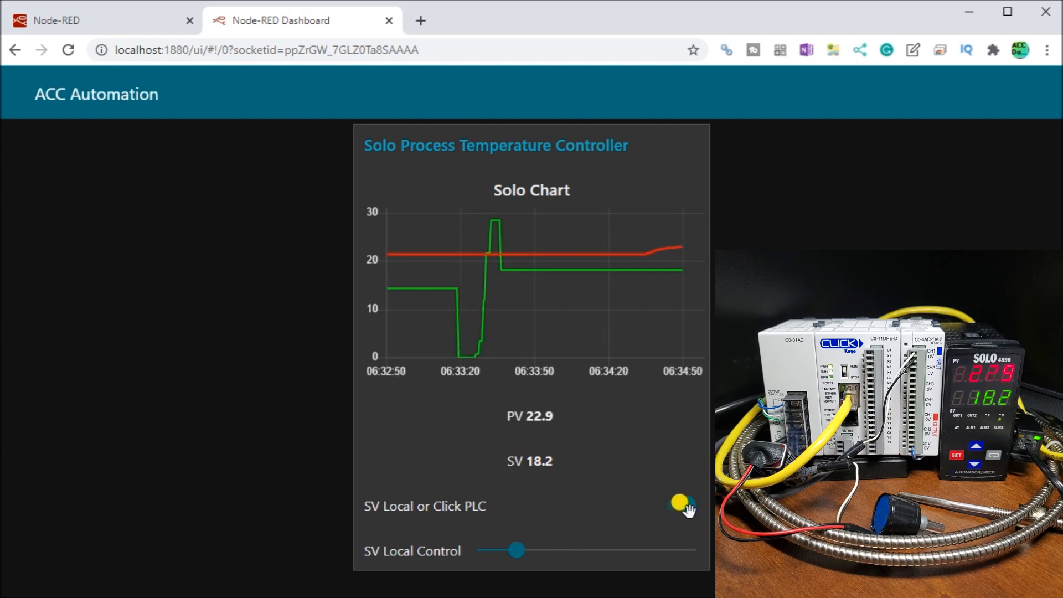